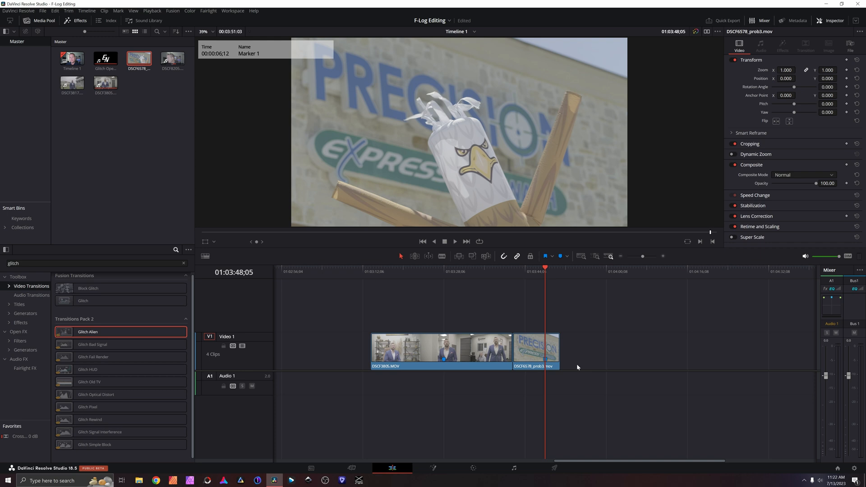
pyautogui.moveTo(634, 368)
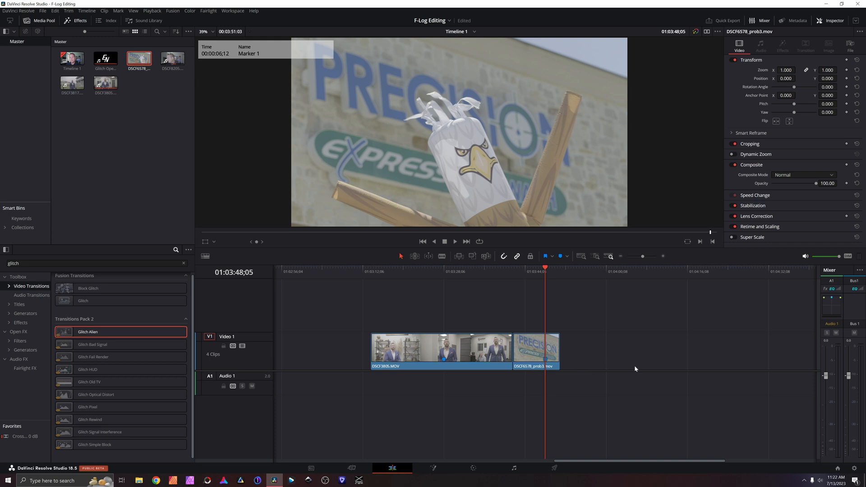
pyautogui.moveTo(648, 349)
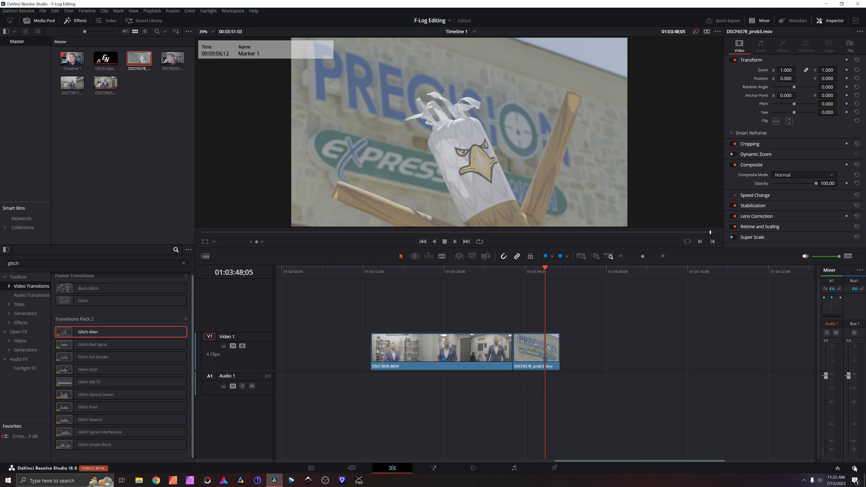
pyautogui.moveTo(859, 474)
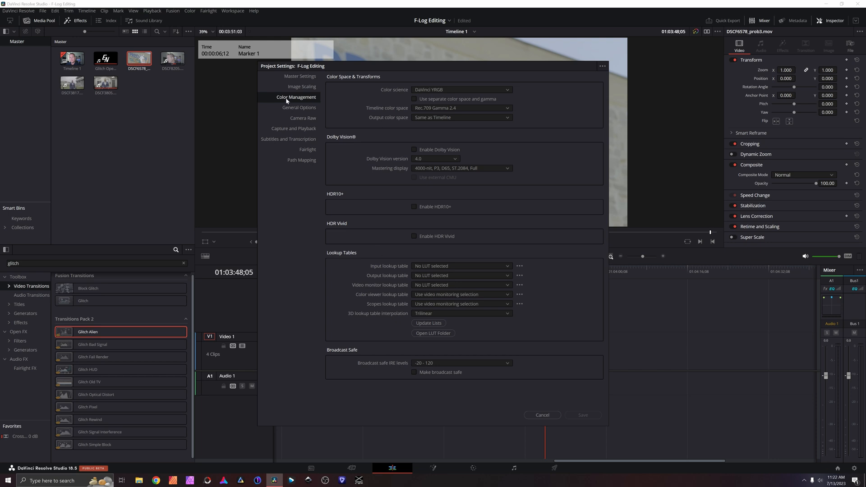
pyautogui.moveTo(403, 100)
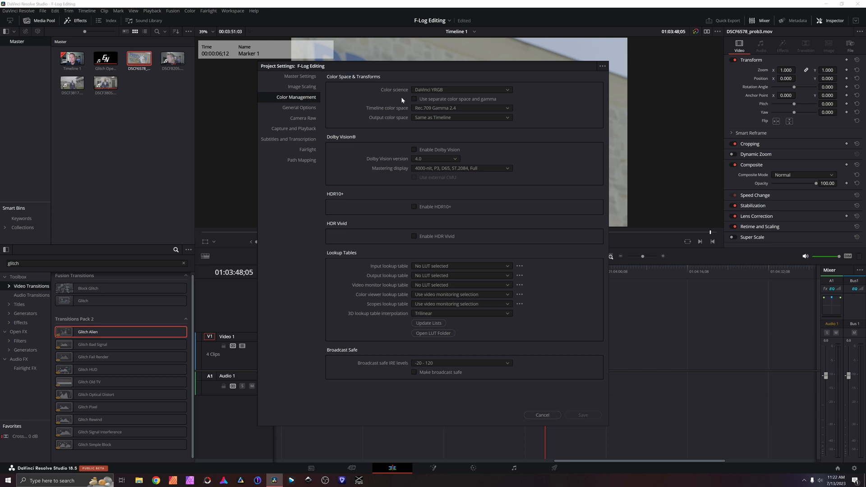
pyautogui.moveTo(483, 95)
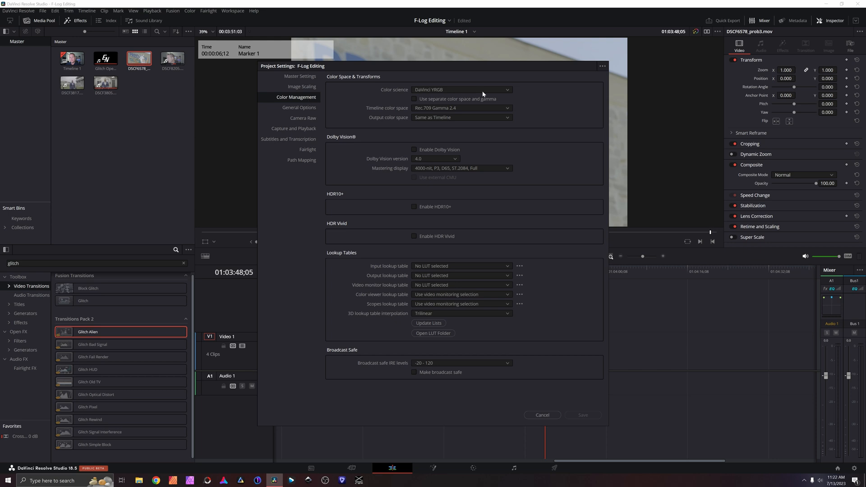
# Step: Review the project's color science, keeping DaVinci YRGB, and leave Project Settings unchanged
pyautogui.click(462, 90)
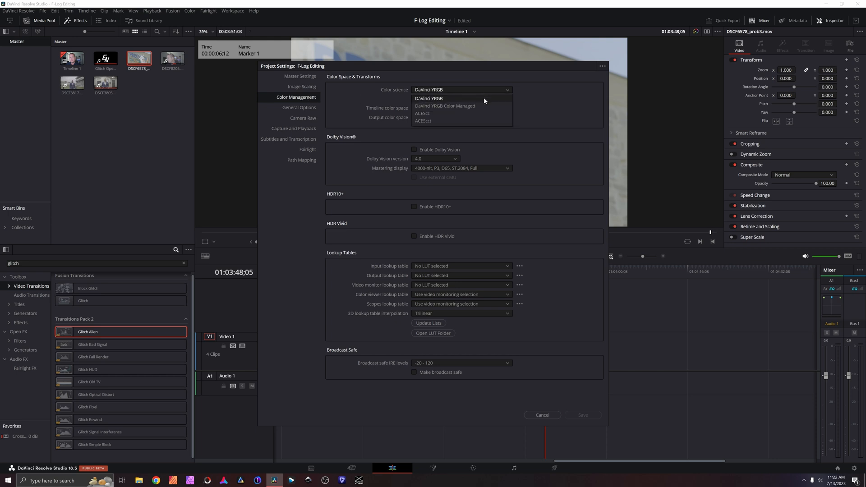
pyautogui.moveTo(496, 105)
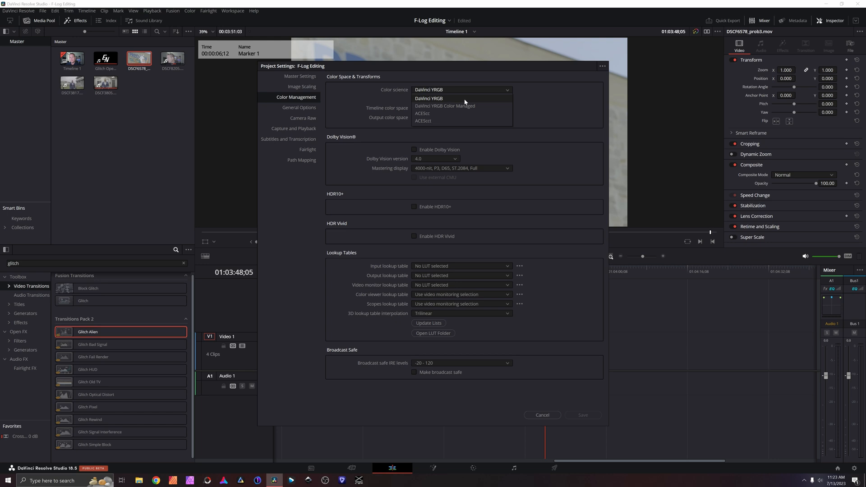
pyautogui.click(427, 97)
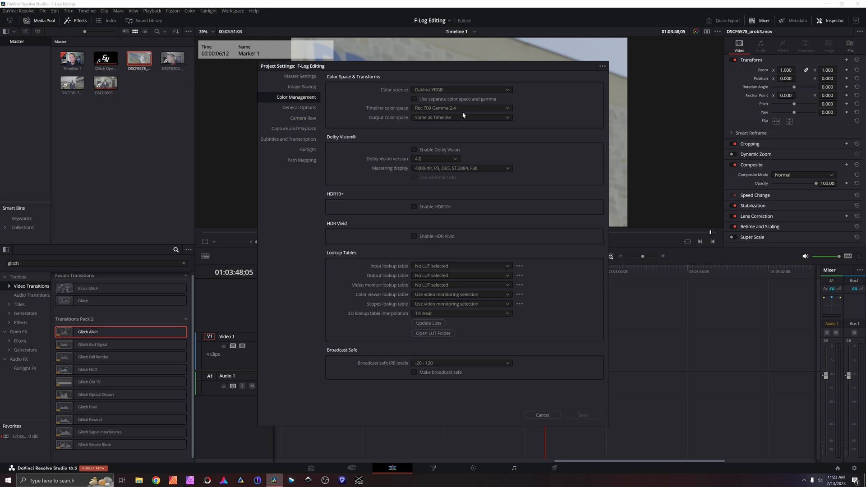
pyautogui.moveTo(508, 111)
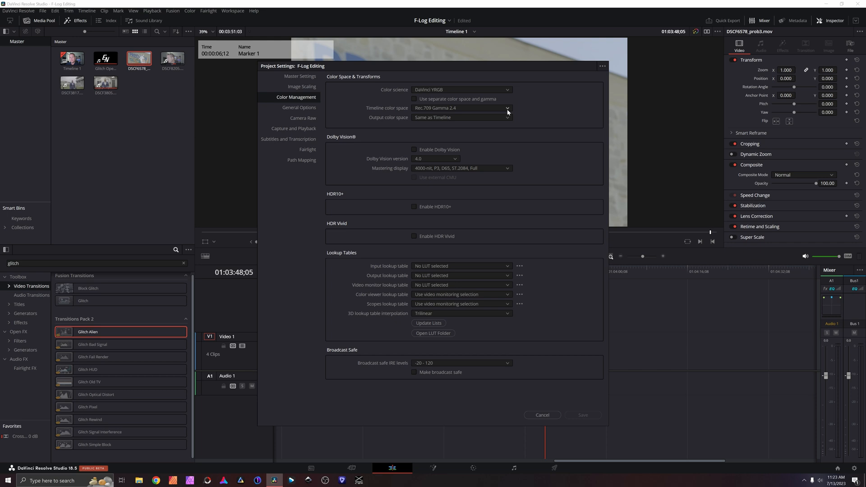
pyautogui.moveTo(510, 124)
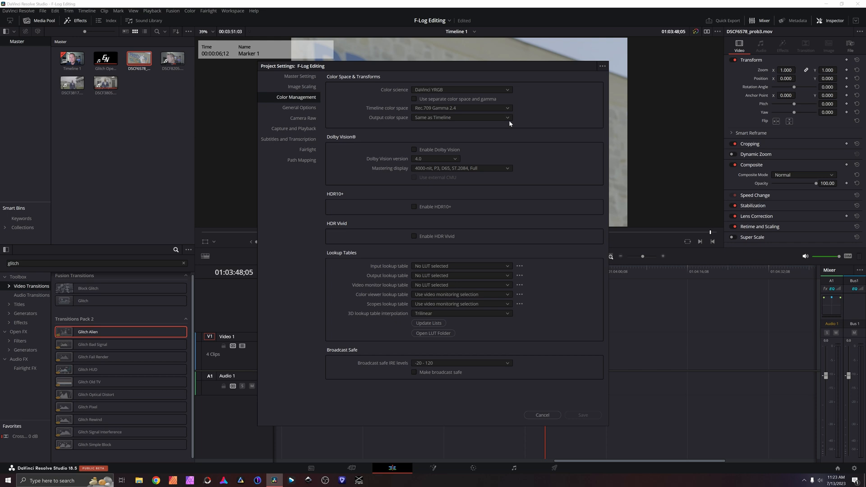
pyautogui.moveTo(446, 122)
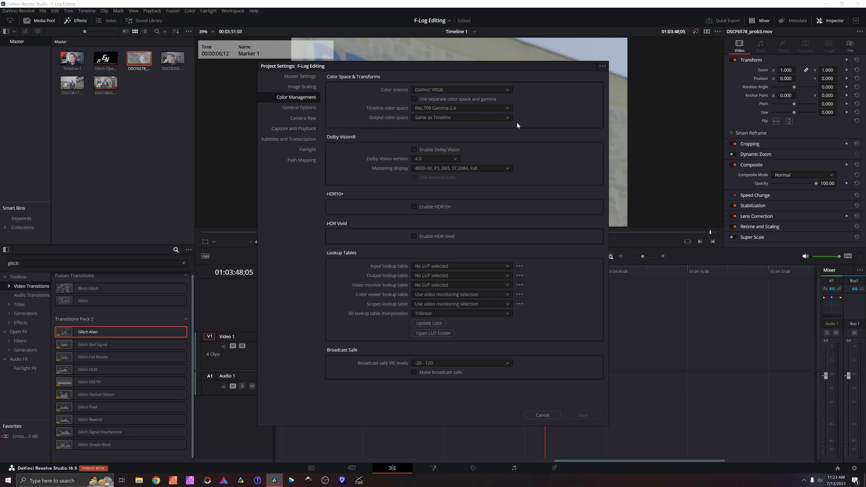
pyautogui.moveTo(441, 112)
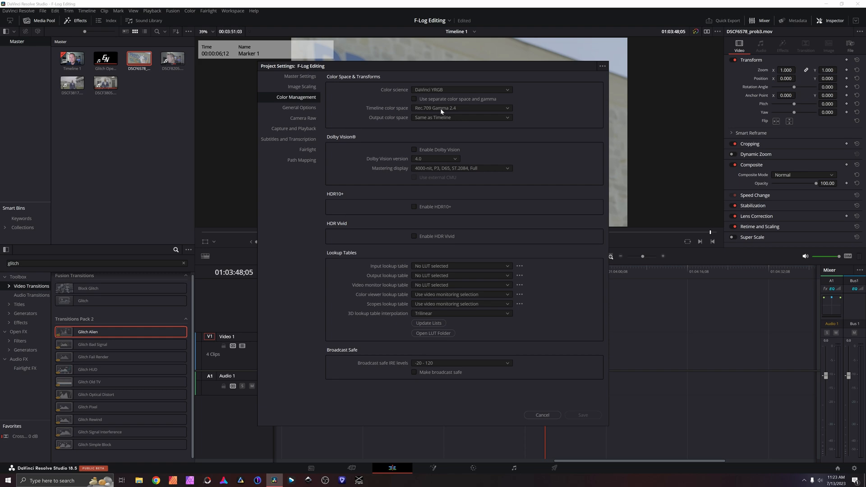
pyautogui.moveTo(544, 118)
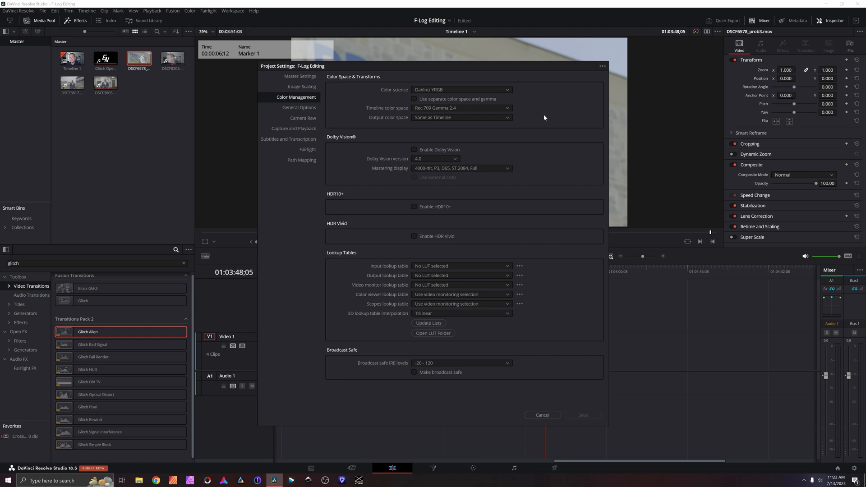
pyautogui.click(473, 468)
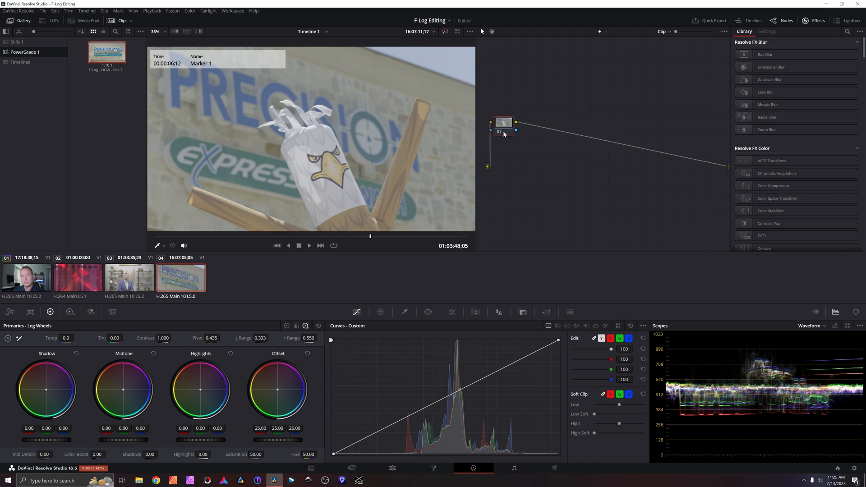
# Step: Search the Effects Library for 'color' and put a Color Space Transform on node 01
pyautogui.click(848, 30)
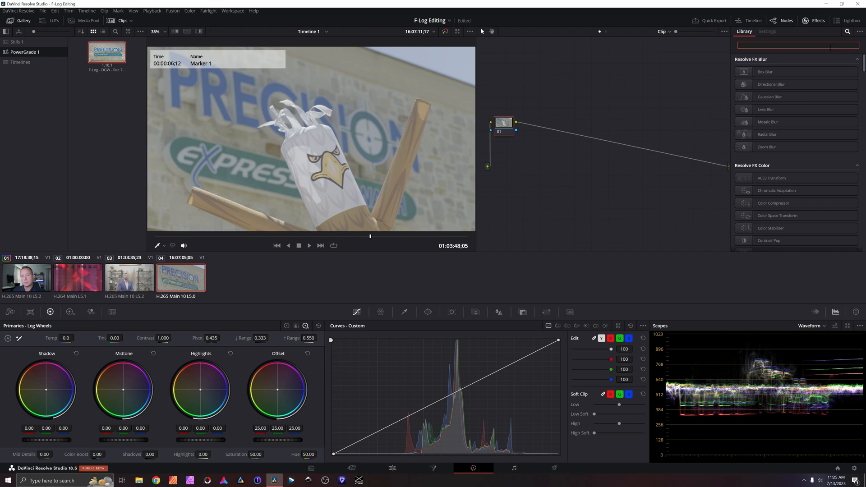
pyautogui.write('color')
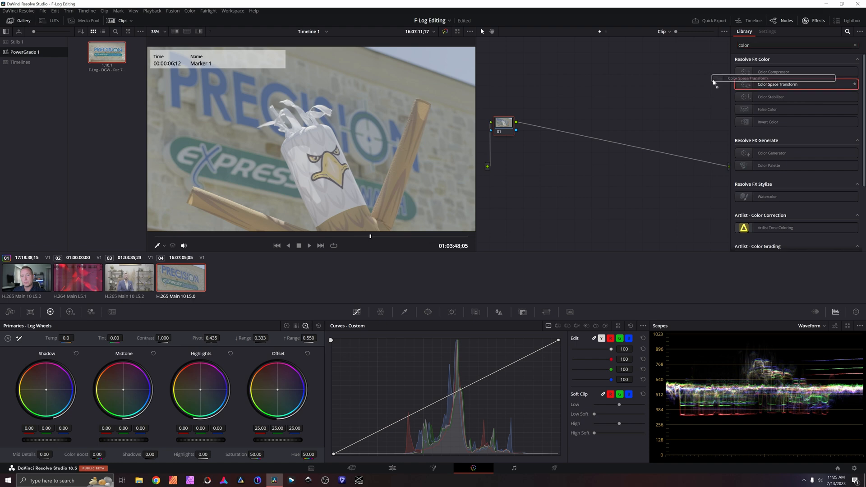
pyautogui.click(767, 32)
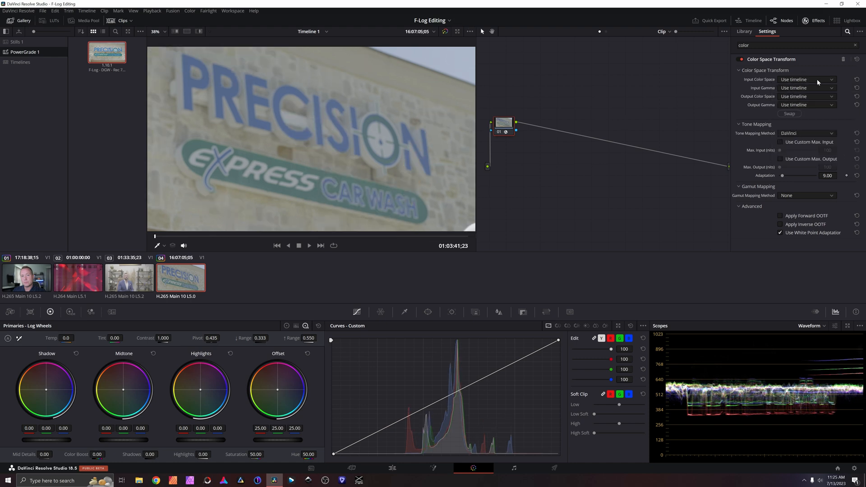
# Step: Set the transform's input to Rec.2020 color space with FujiFilm F-Log gamma
pyautogui.click(807, 80)
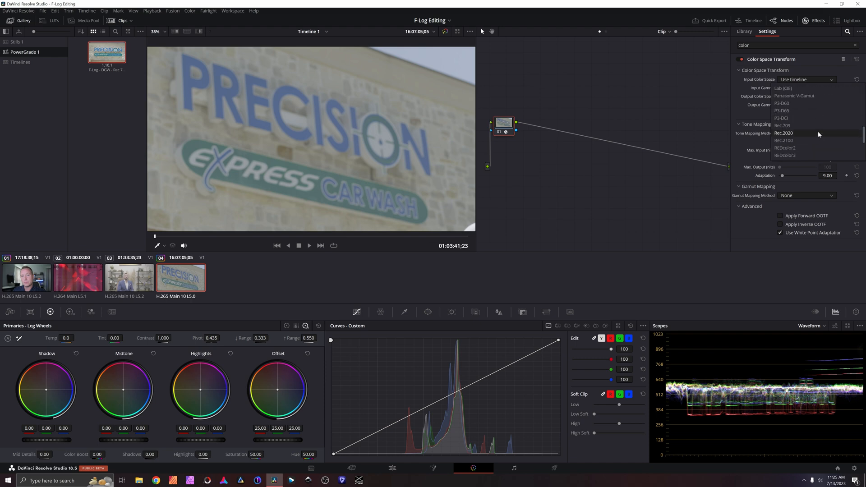
pyautogui.click(783, 132)
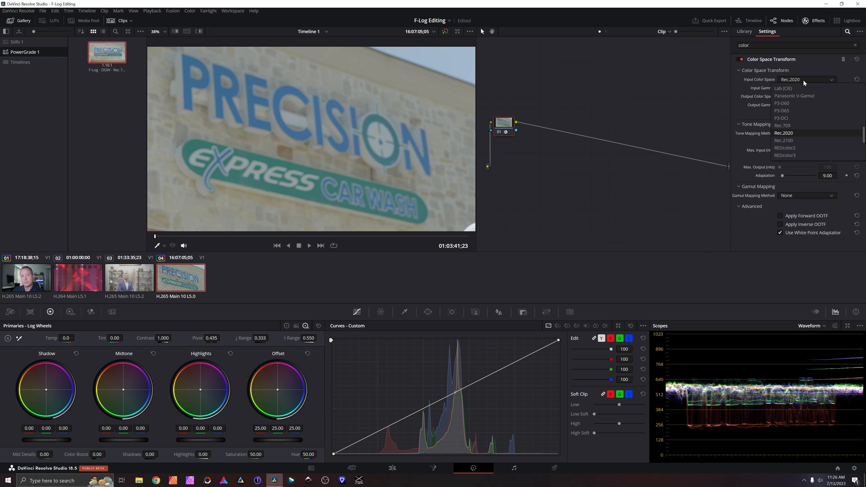
pyautogui.click(784, 126)
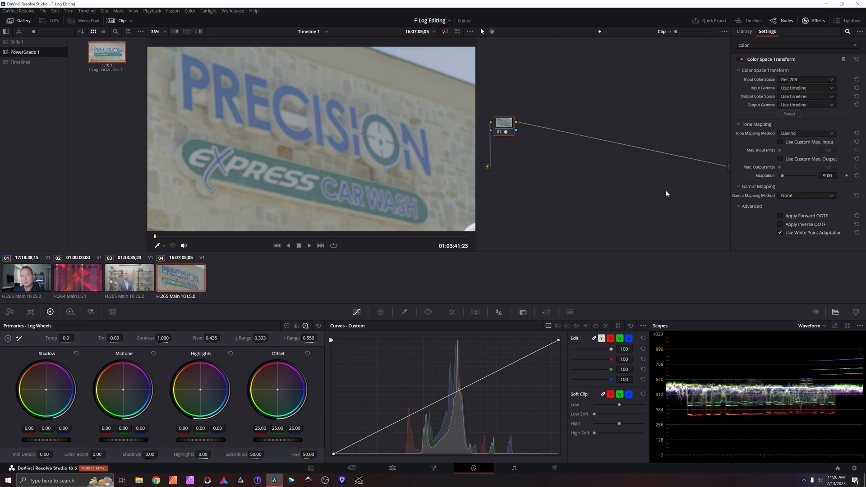
pyautogui.click(806, 79)
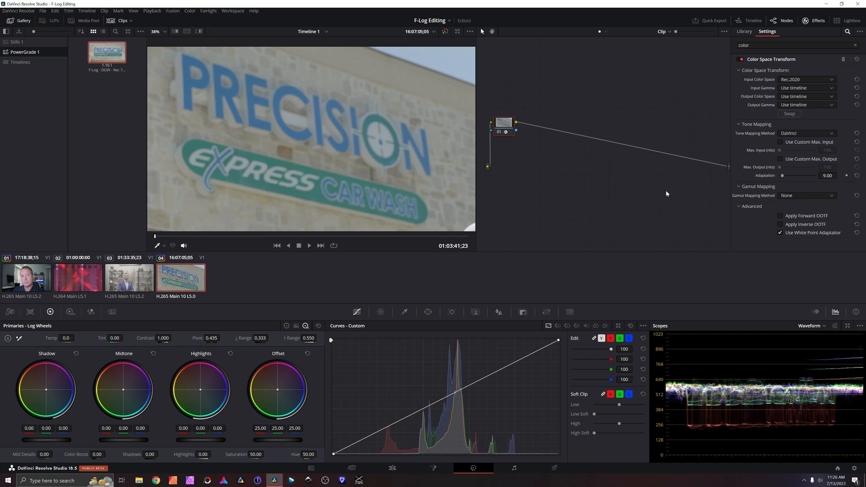
pyautogui.click(805, 80)
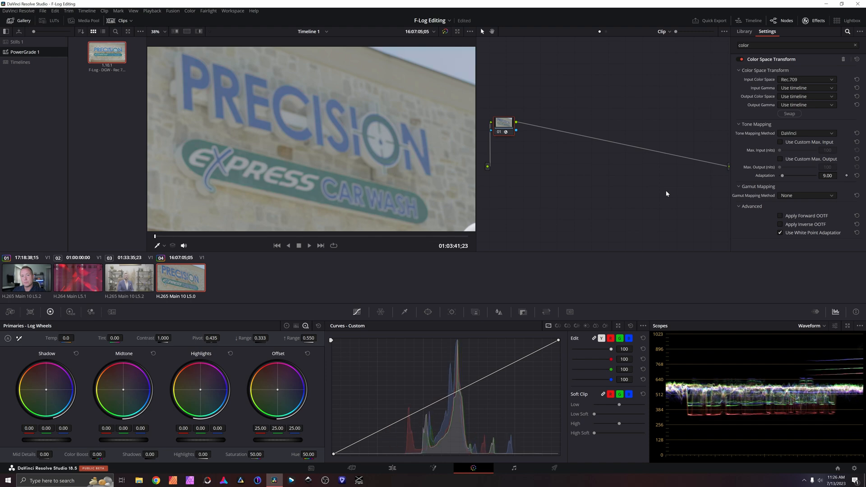
pyautogui.click(806, 80)
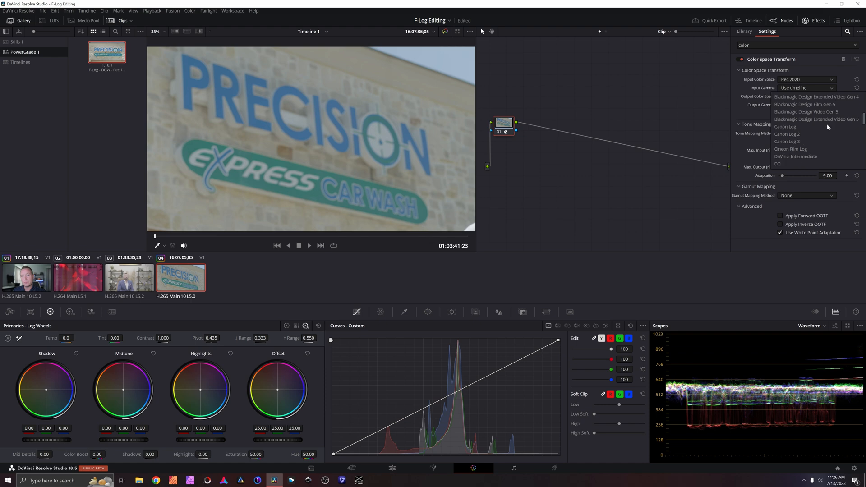
pyautogui.scroll(-3)
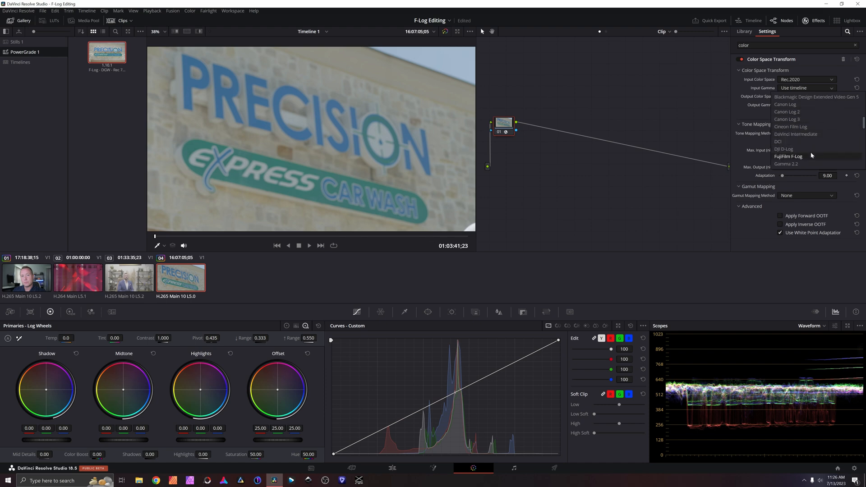
pyautogui.click(789, 156)
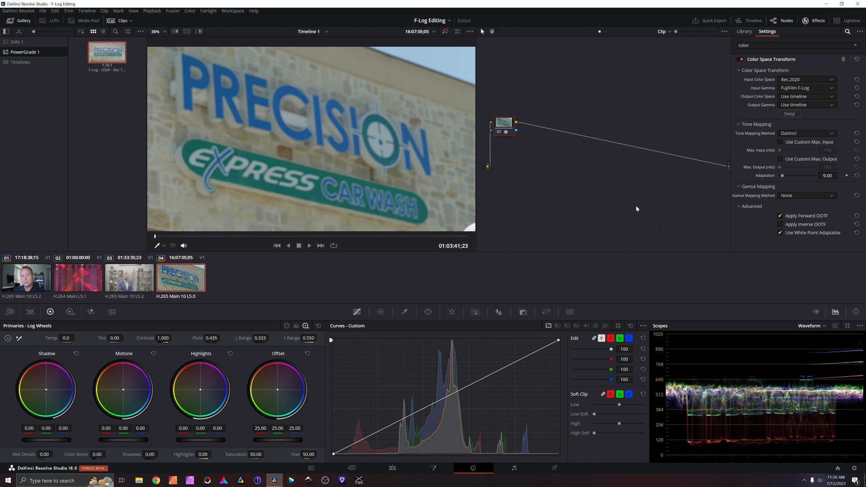
# Step: Set the transform's output to DaVinci Wide Gamut with DaVinci Intermediate gamma
pyautogui.click(807, 97)
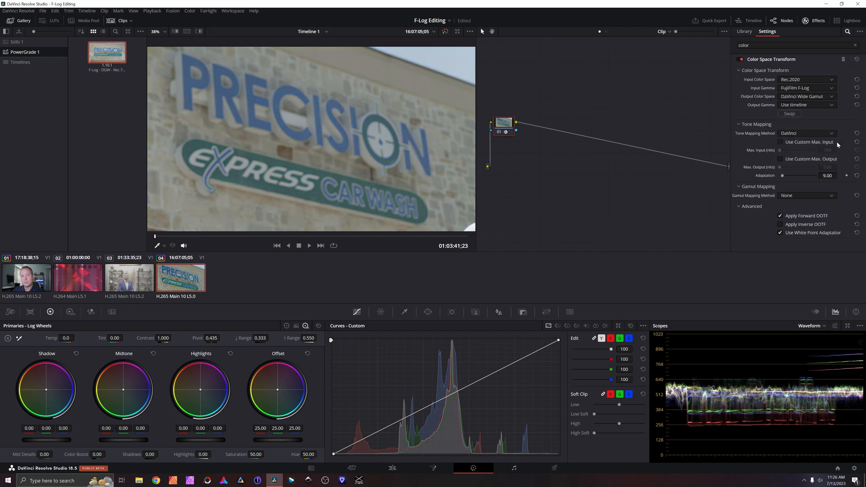
pyautogui.click(807, 104)
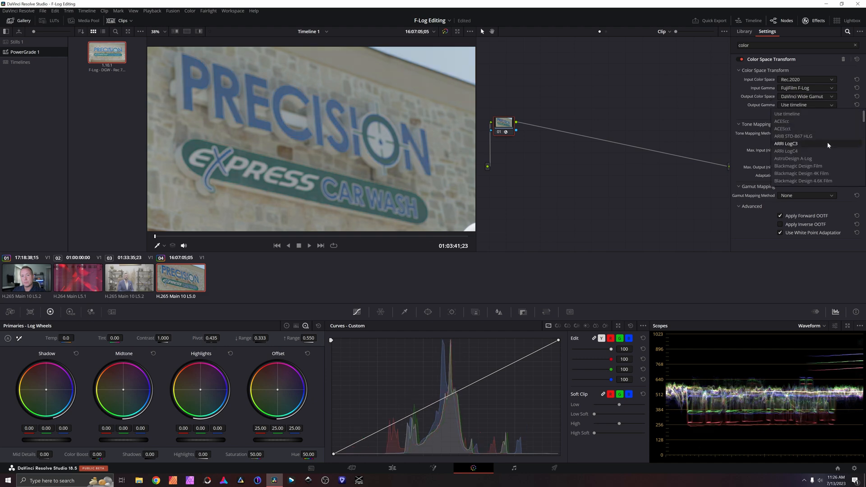
pyautogui.scroll(-3)
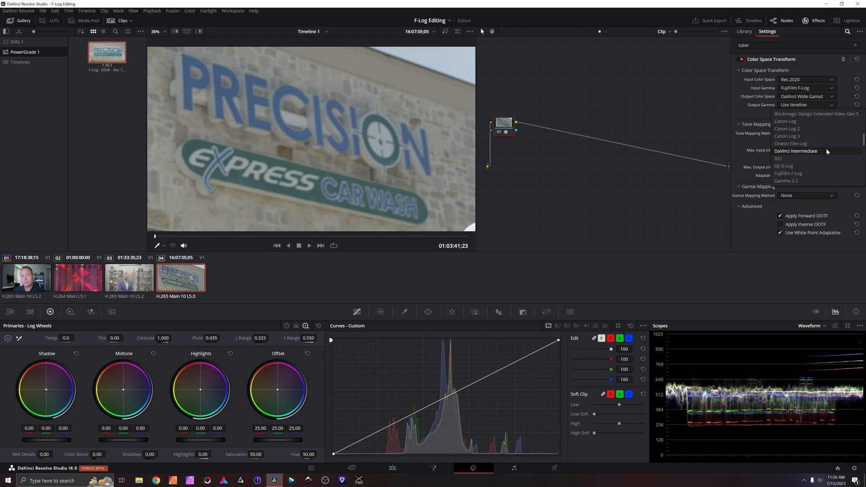
pyautogui.click(796, 150)
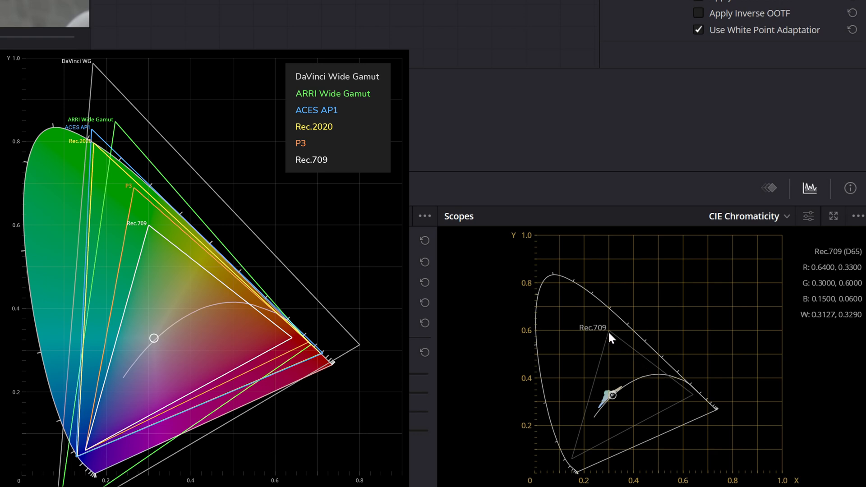
pyautogui.moveTo(686, 407)
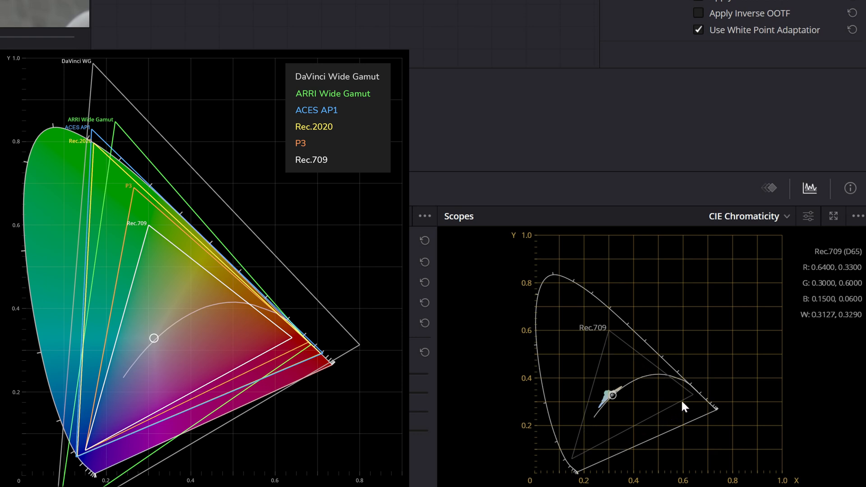
pyautogui.moveTo(759, 283)
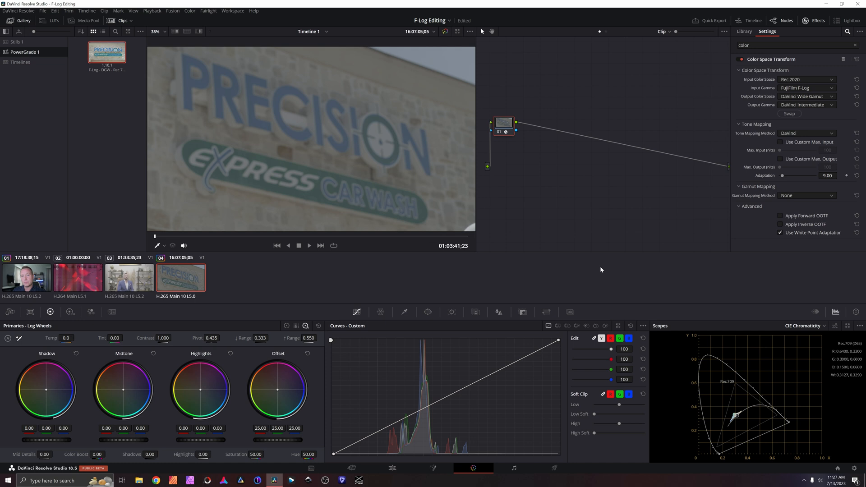
pyautogui.moveTo(610, 266)
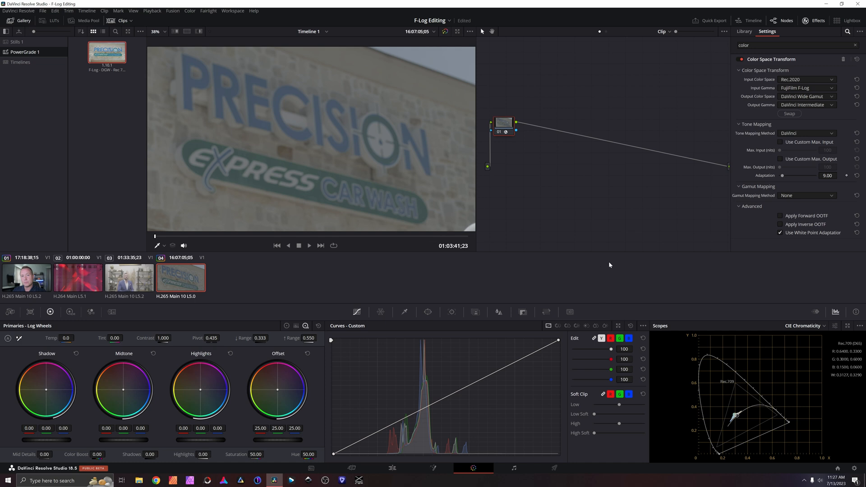
pyautogui.moveTo(551, 175)
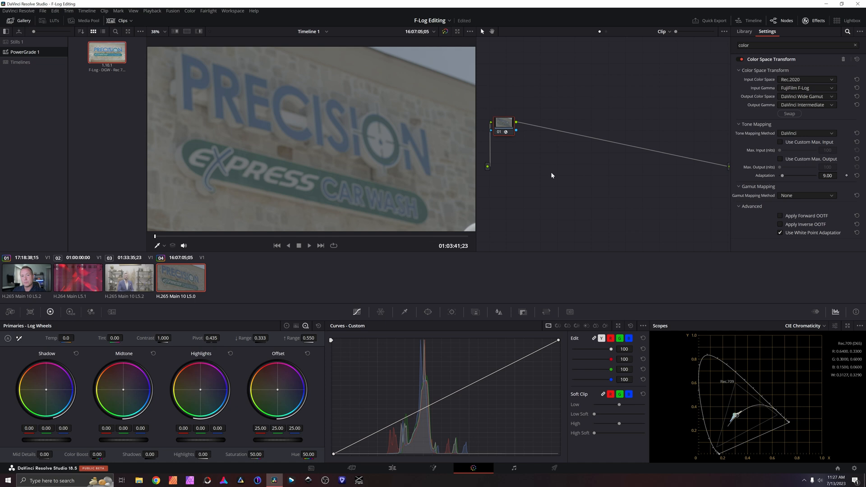
pyautogui.moveTo(733, 65)
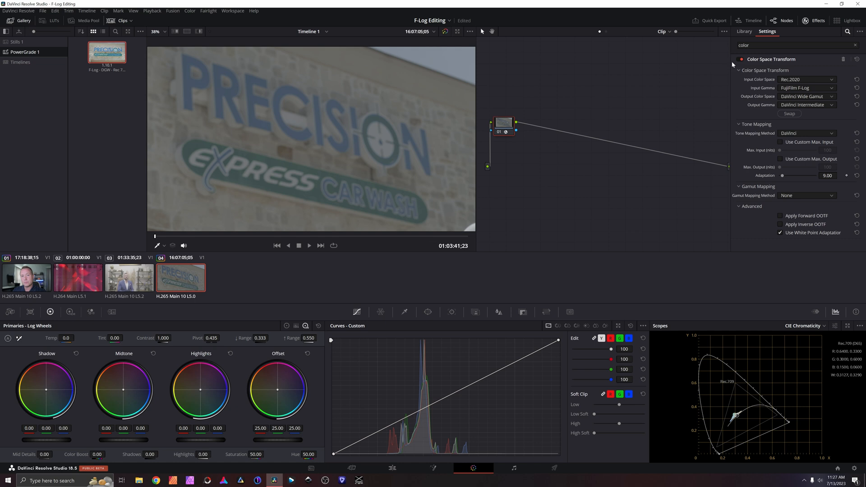
# Step: Add nodes 02 and 03, shift node 03 right, and put a Color Space Transform on it
pyautogui.click(739, 60)
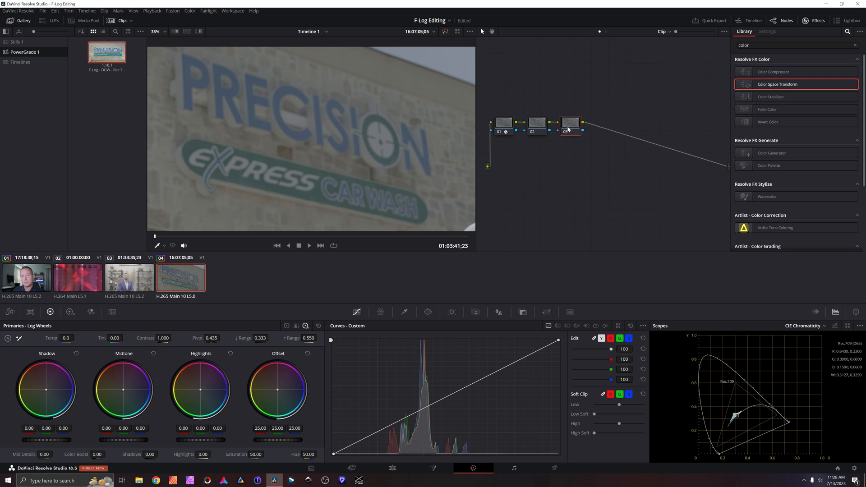
pyautogui.moveTo(570, 122); pyautogui.dragTo(666, 121)
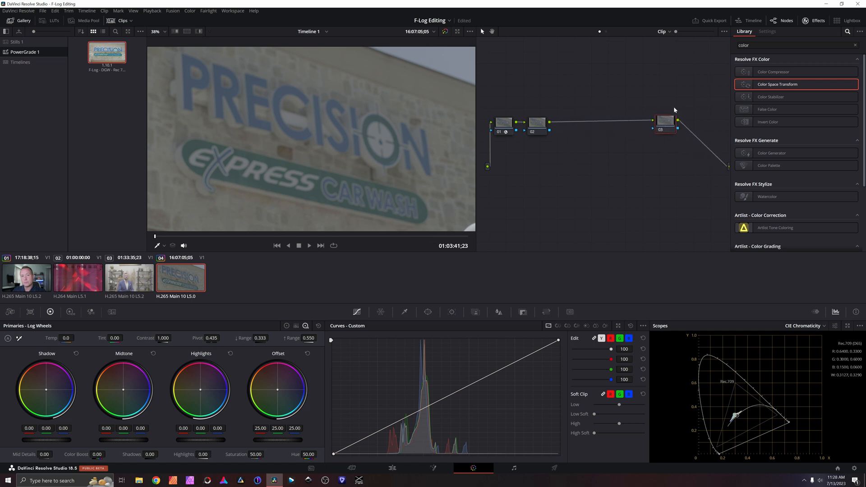
pyautogui.moveTo(750, 87)
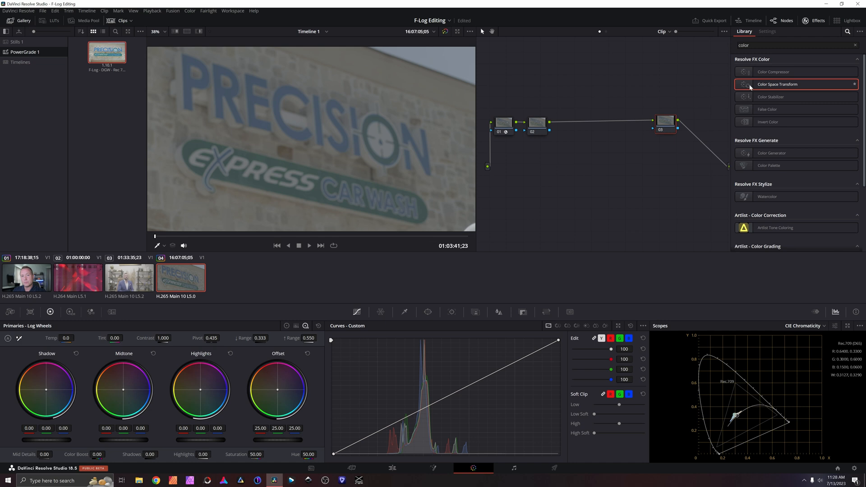
pyautogui.click(768, 31)
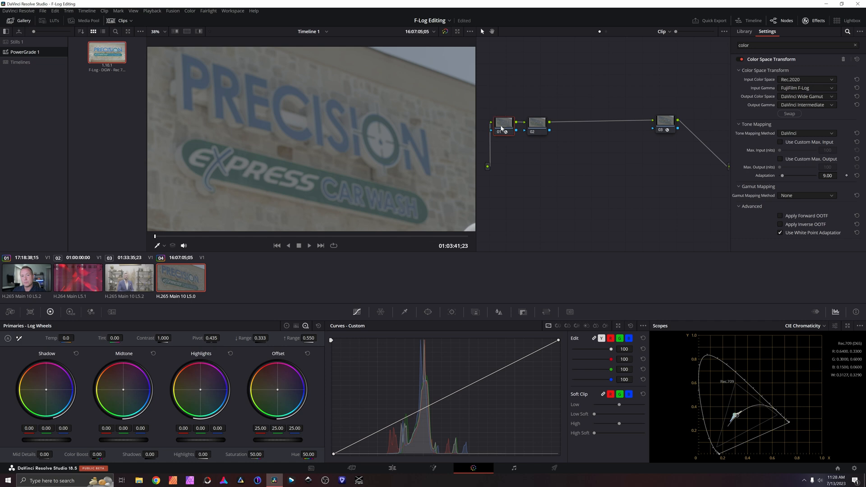
pyautogui.moveTo(506, 127)
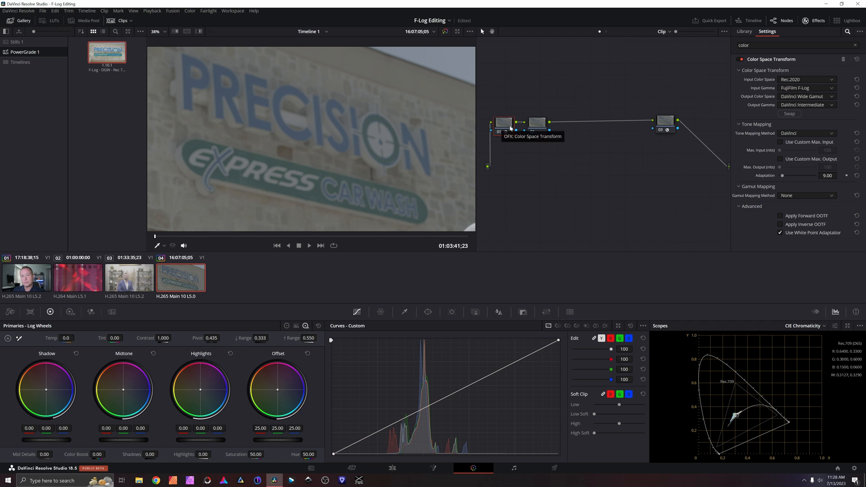
pyautogui.moveTo(688, 120)
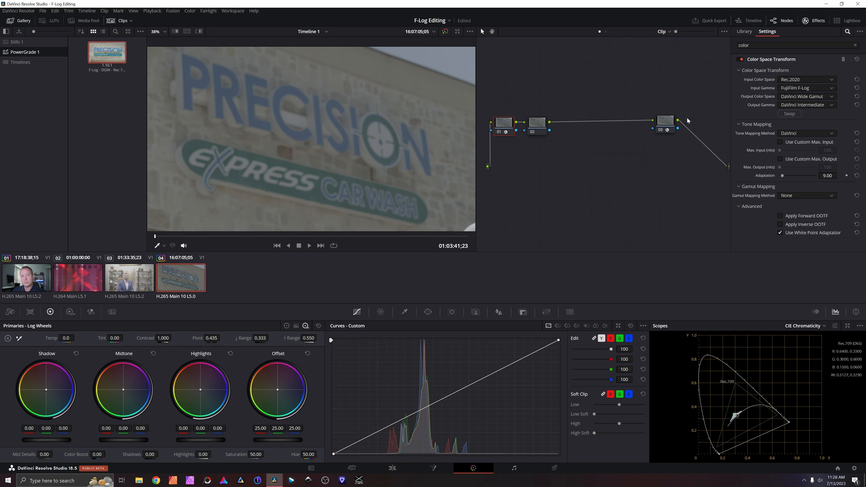
# Step: Set node 03's transform from DaVinci Wide Gamut/Intermediate to Rec.709 Gamma 2.4
pyautogui.click(666, 120)
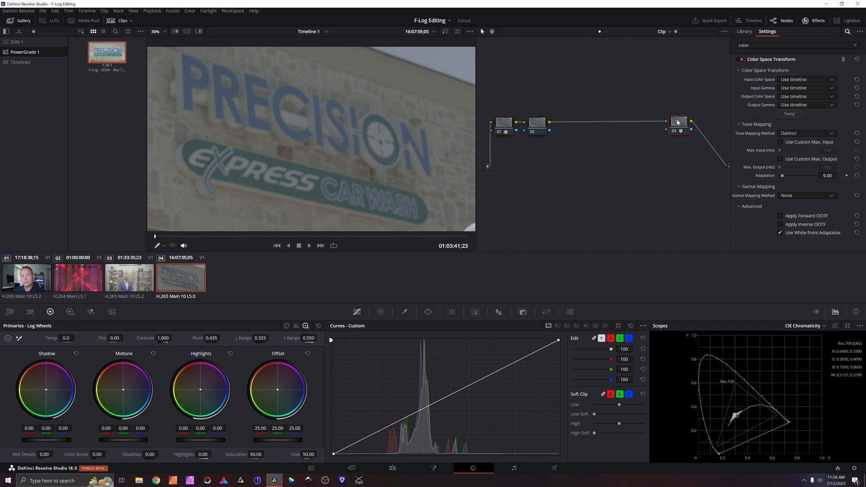
pyautogui.click(806, 80)
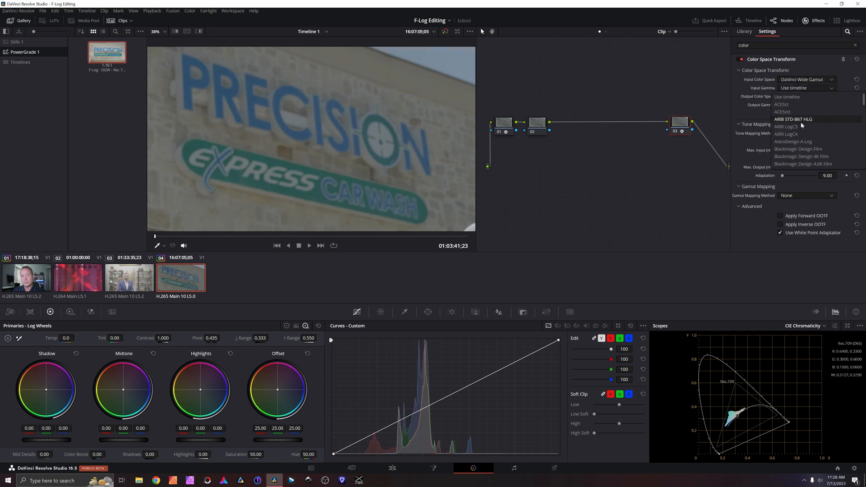
pyautogui.click(803, 87)
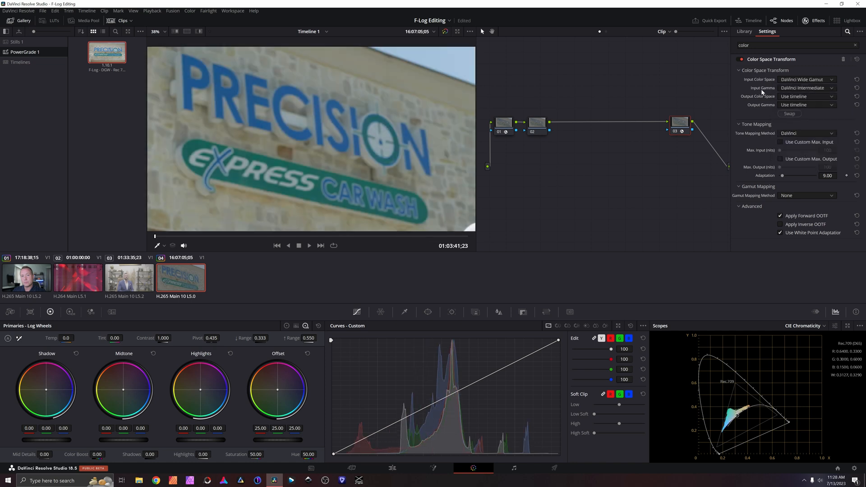
pyautogui.click(807, 97)
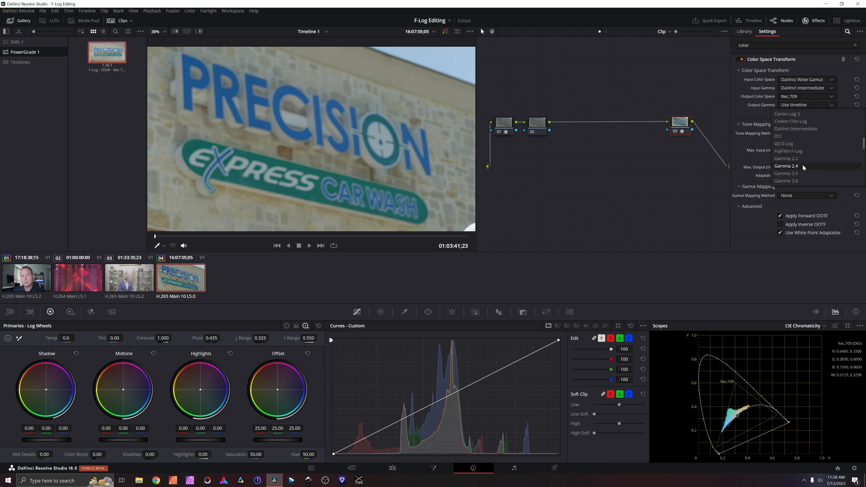
pyautogui.click(786, 166)
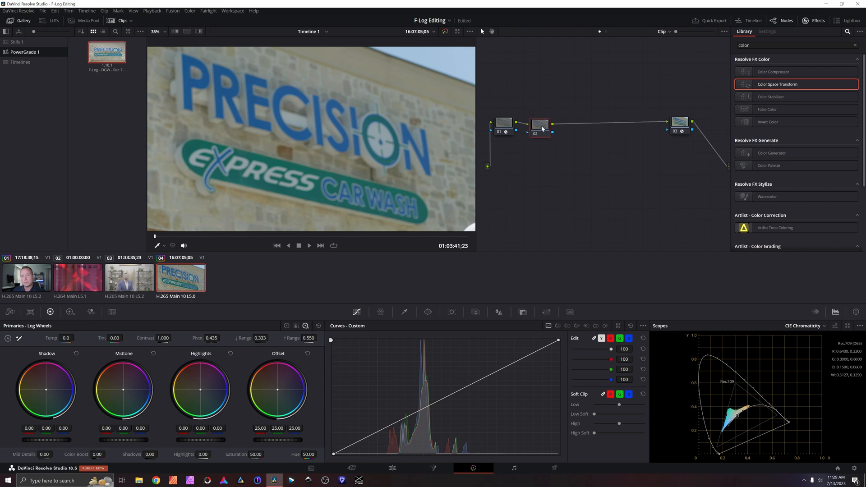
pyautogui.moveTo(560, 132)
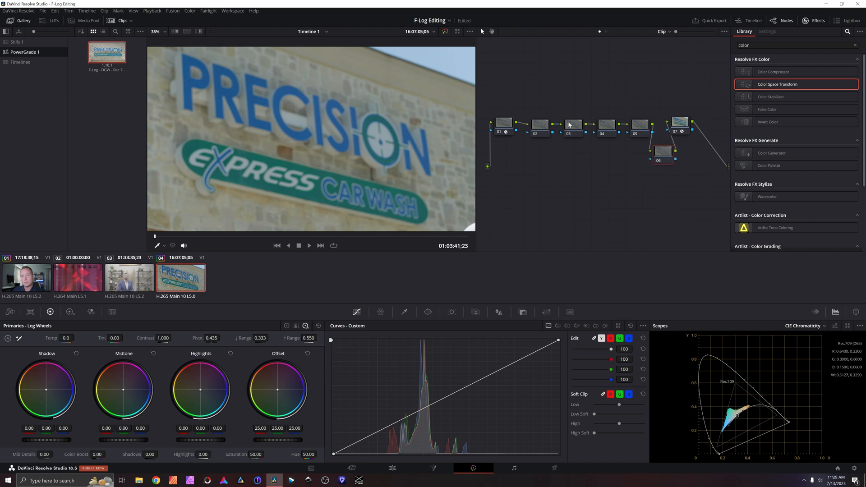
pyautogui.moveTo(604, 127)
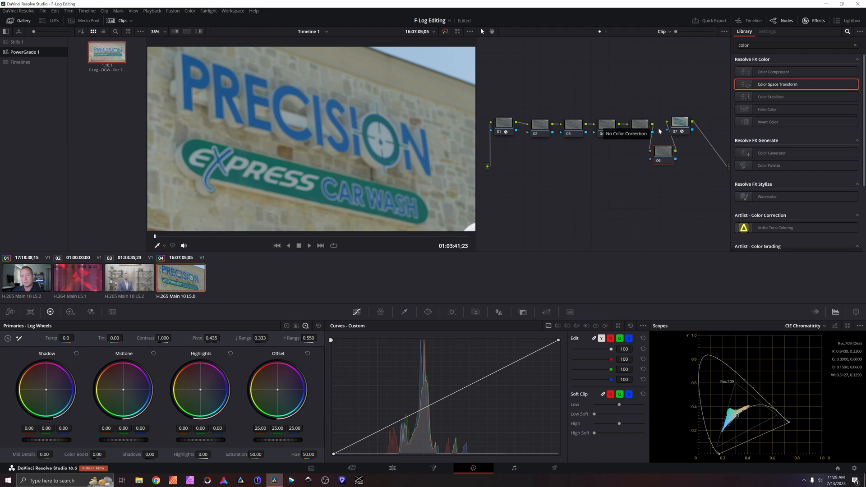
pyautogui.moveTo(665, 157)
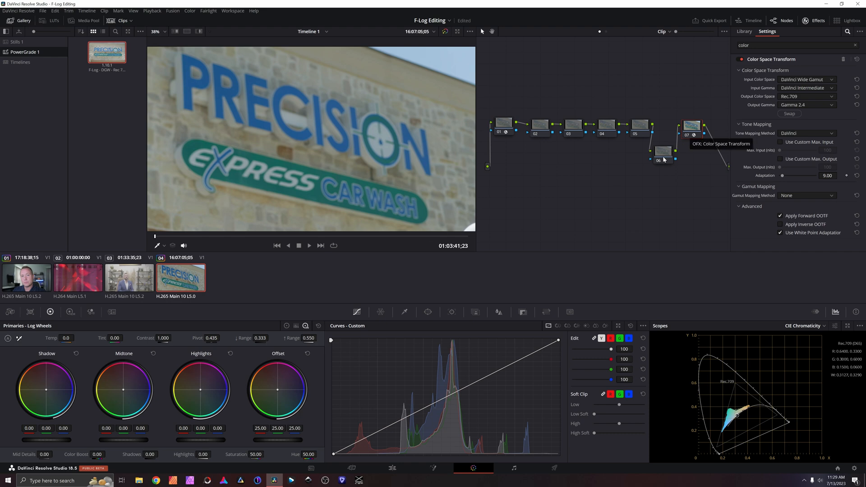
# Step: Shift clip 05's first node left, check its CST, then view clip 04's F-Log CST node
pyautogui.click(744, 31)
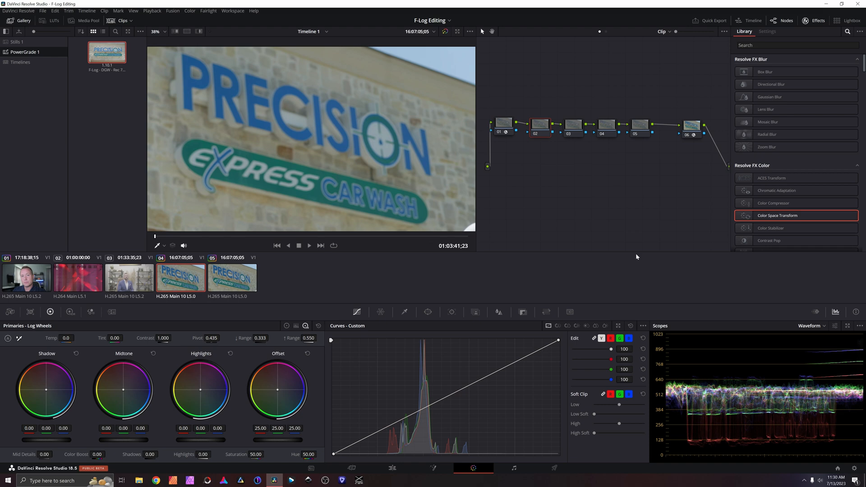
pyautogui.moveTo(241, 283)
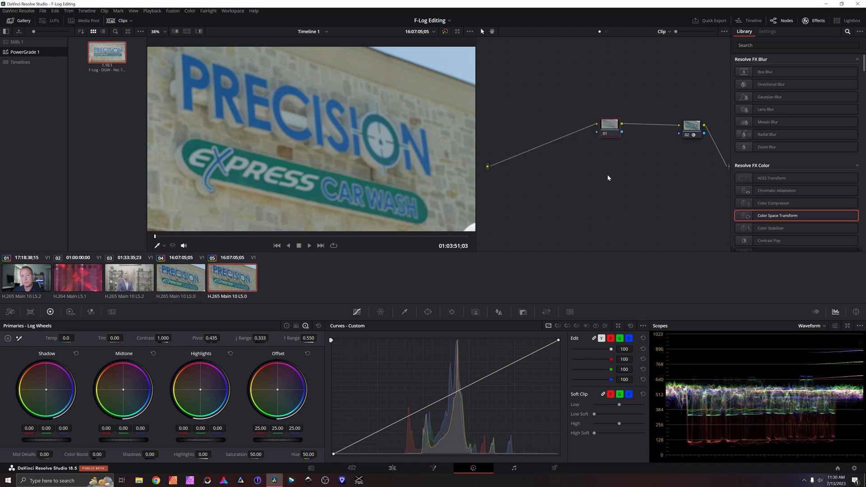
pyautogui.moveTo(607, 125); pyautogui.dragTo(539, 128)
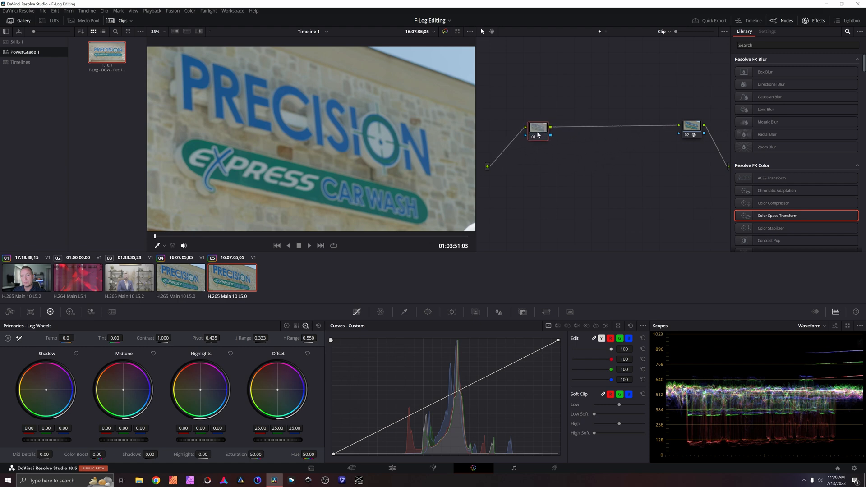
pyautogui.click(691, 126)
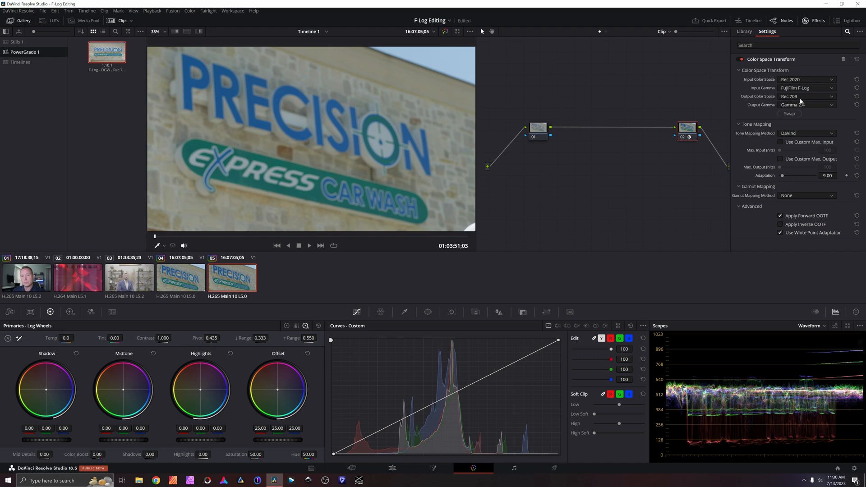
pyautogui.click(804, 105)
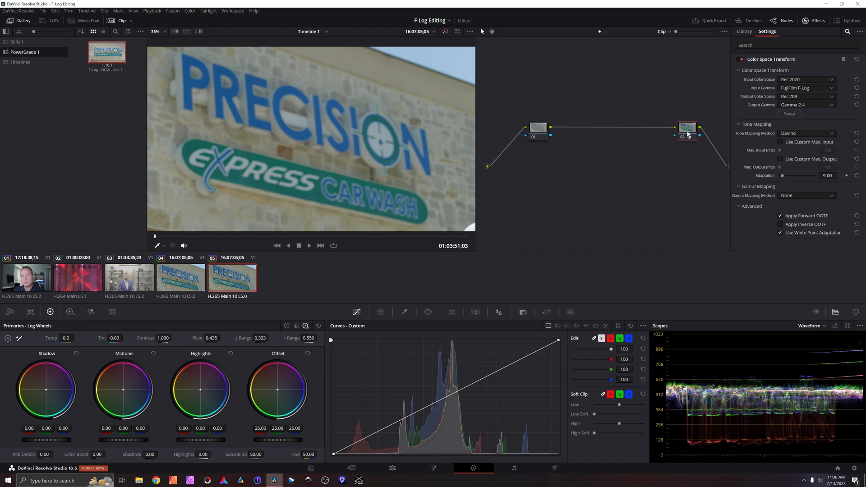
pyautogui.moveTo(687, 132)
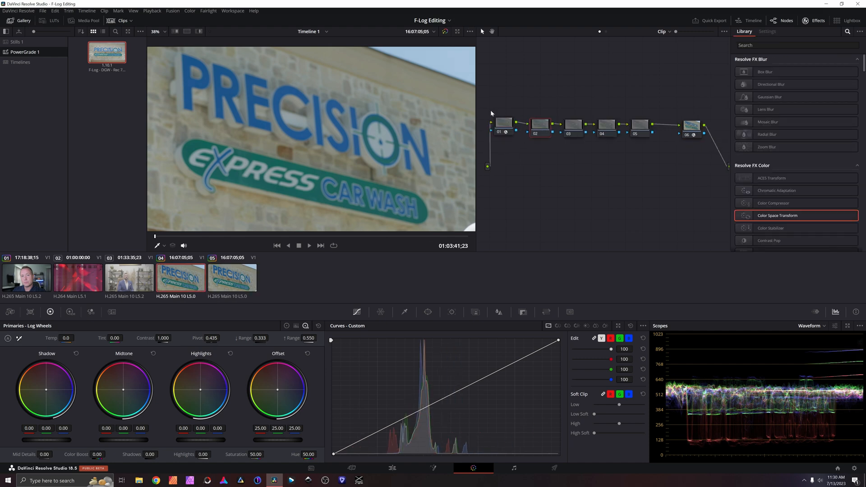
pyautogui.click(504, 125)
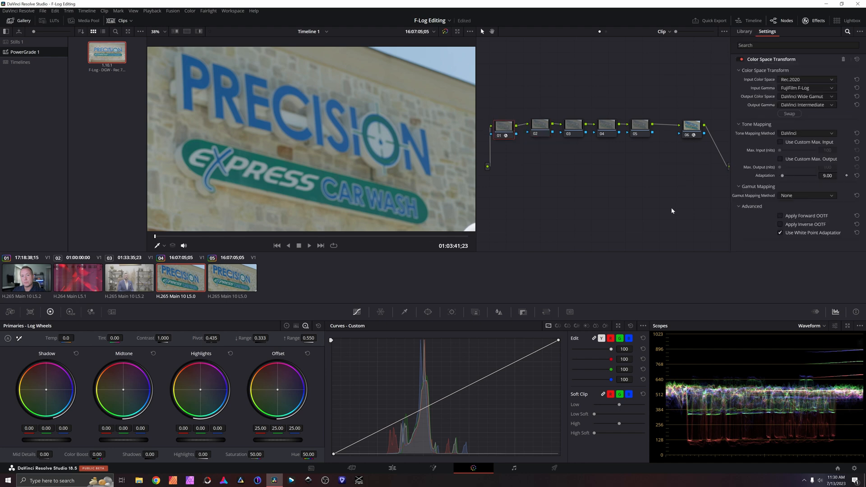
pyautogui.moveTo(663, 230)
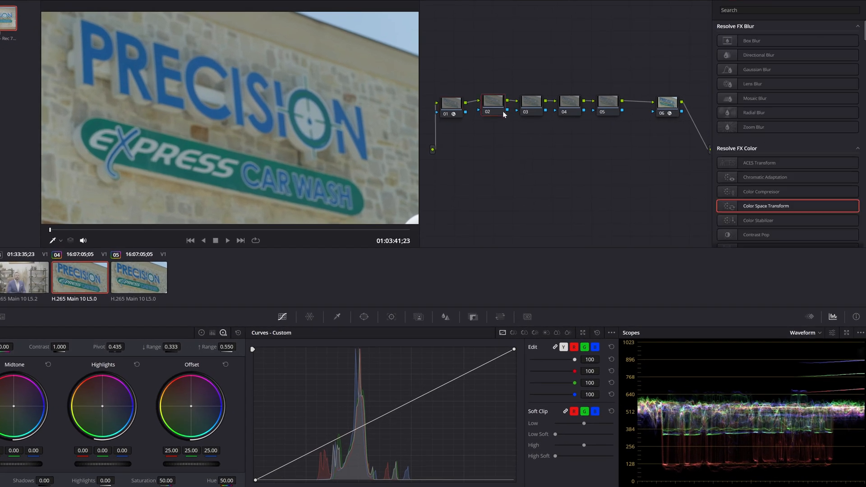
# Step: On clip 04's node 02, bend the Custom Curve to lift the upper midtones slightly
pyautogui.click(493, 101)
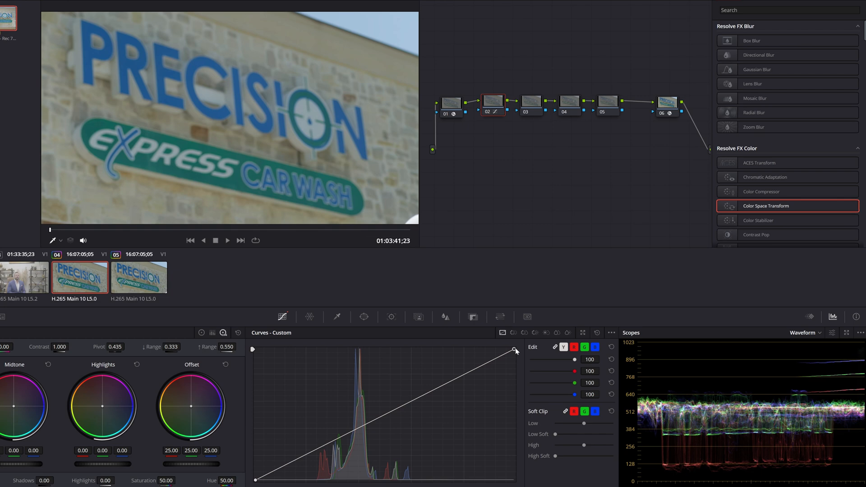
pyautogui.moveTo(514, 350); pyautogui.dragTo(504, 344)
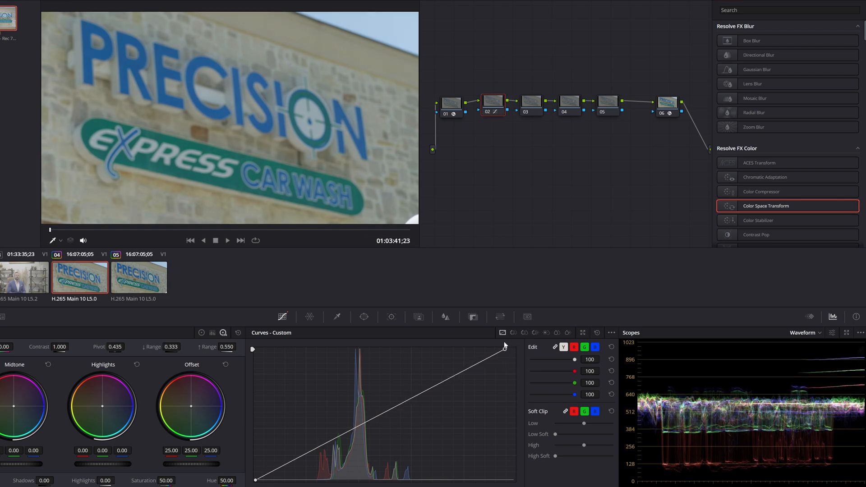
pyautogui.moveTo(504, 347); pyautogui.dragTo(485, 349)
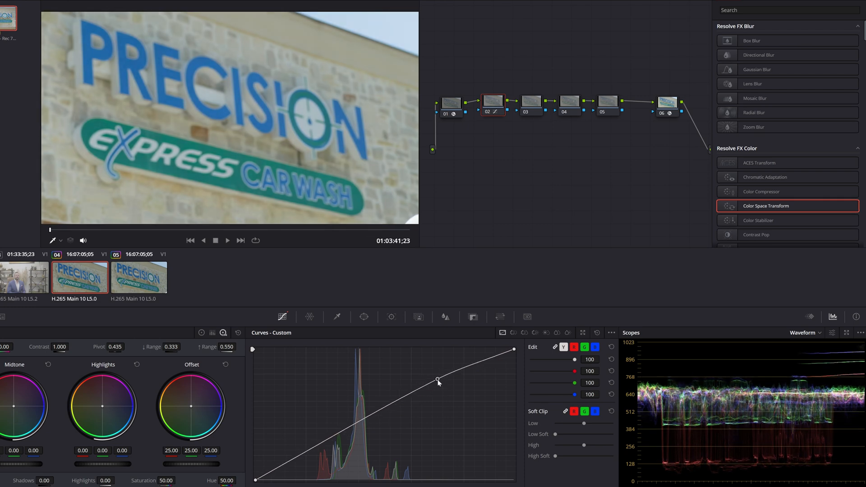
pyautogui.moveTo(439, 380); pyautogui.dragTo(343, 434)
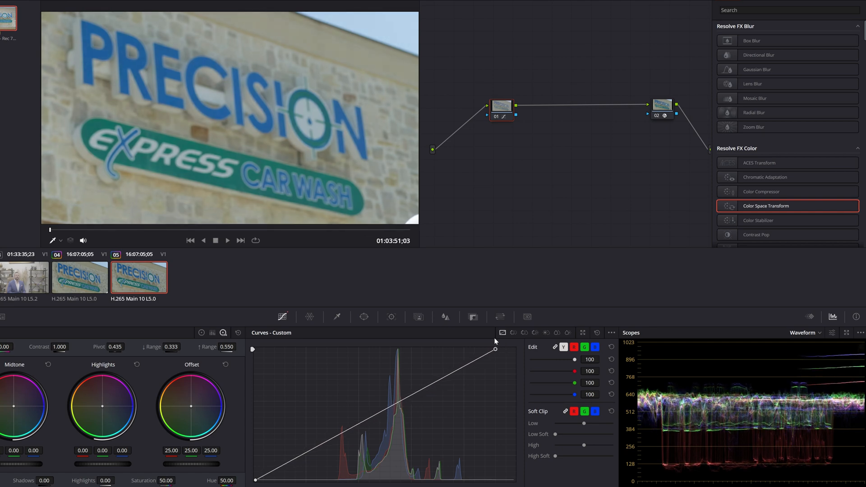
# Step: Try several white-point highlight lifts on clip 05's node 01 curve, then restore the straight diagonal
pyautogui.moveTo(494, 350); pyautogui.dragTo(453, 350)
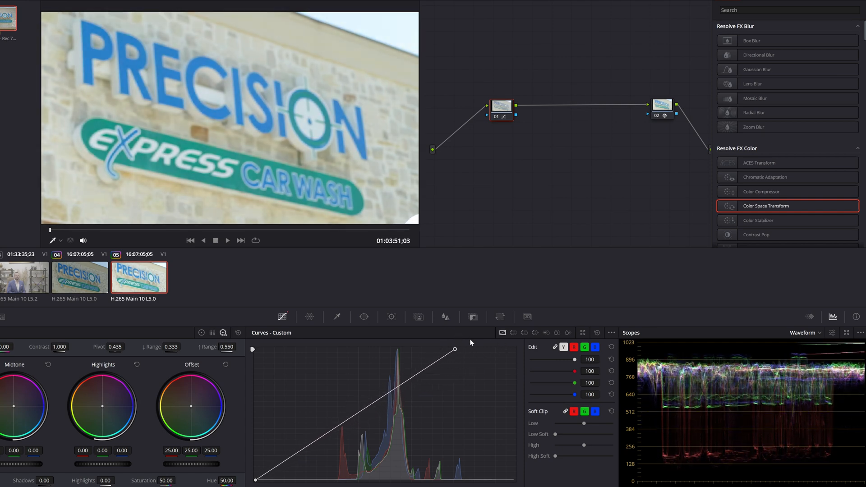
pyautogui.moveTo(454, 350); pyautogui.dragTo(422, 347)
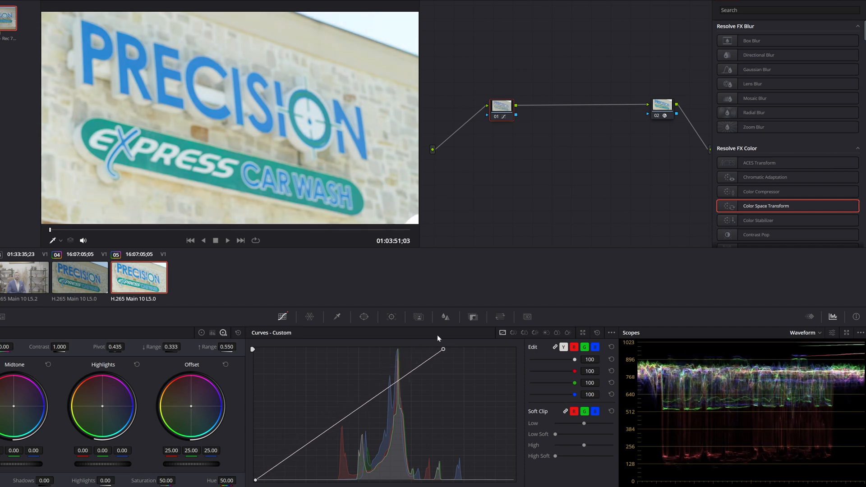
pyautogui.moveTo(442, 351); pyautogui.dragTo(449, 350)
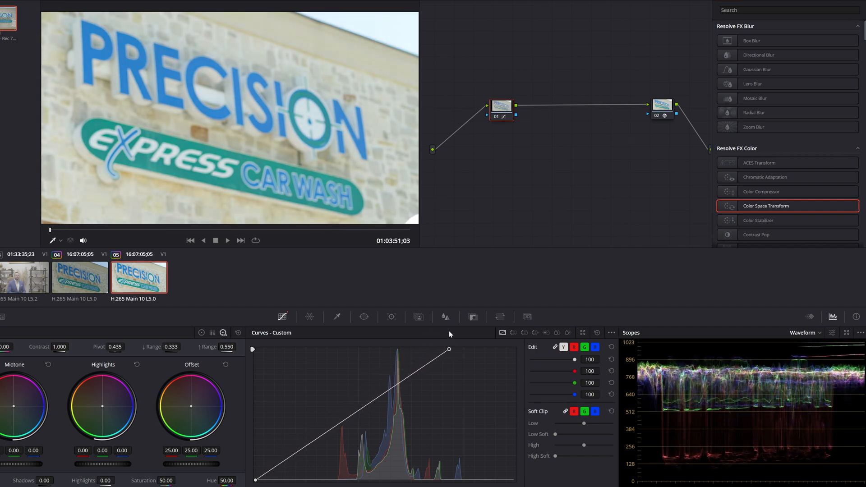
pyautogui.moveTo(448, 350); pyautogui.dragTo(422, 350)
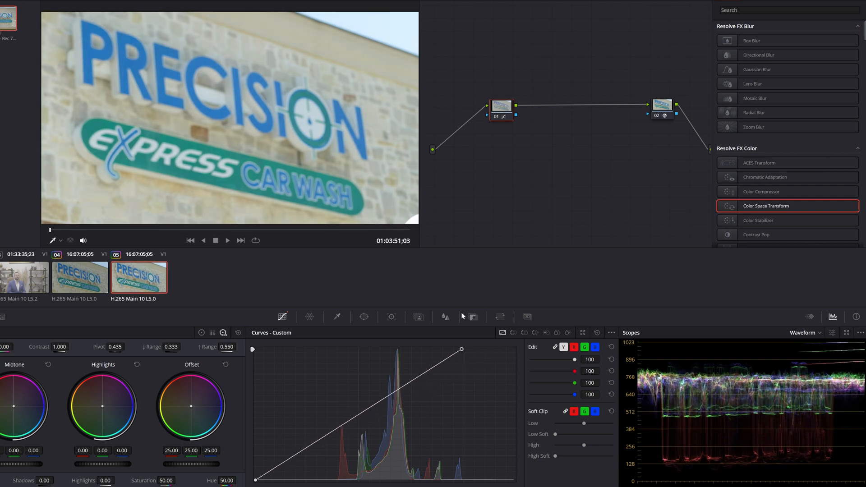
pyautogui.moveTo(461, 350); pyautogui.dragTo(496, 350)
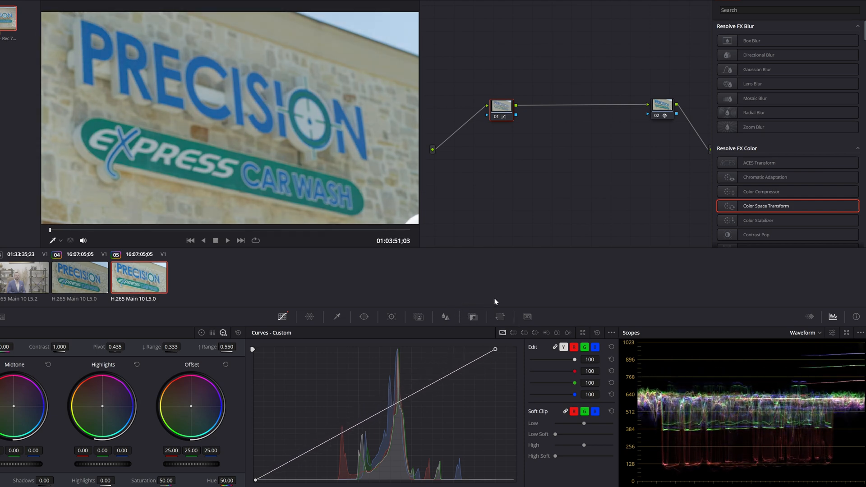
pyautogui.moveTo(495, 349); pyautogui.dragTo(425, 350)
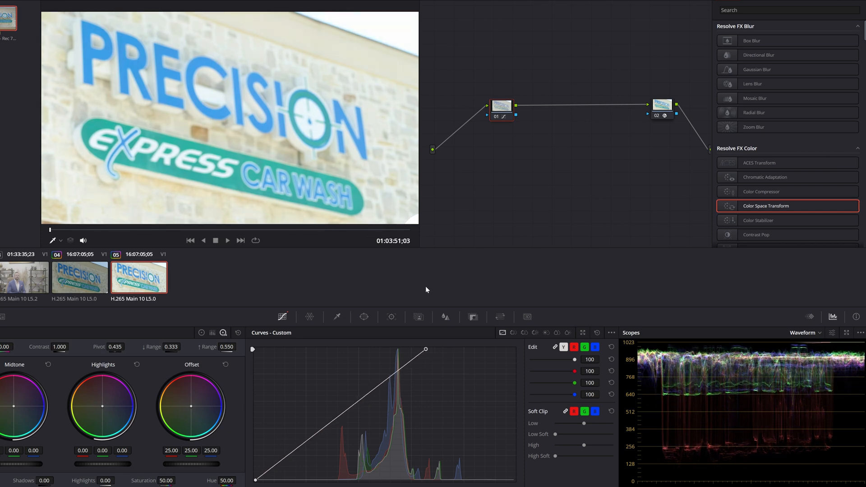
pyautogui.moveTo(426, 349); pyautogui.dragTo(513, 349)
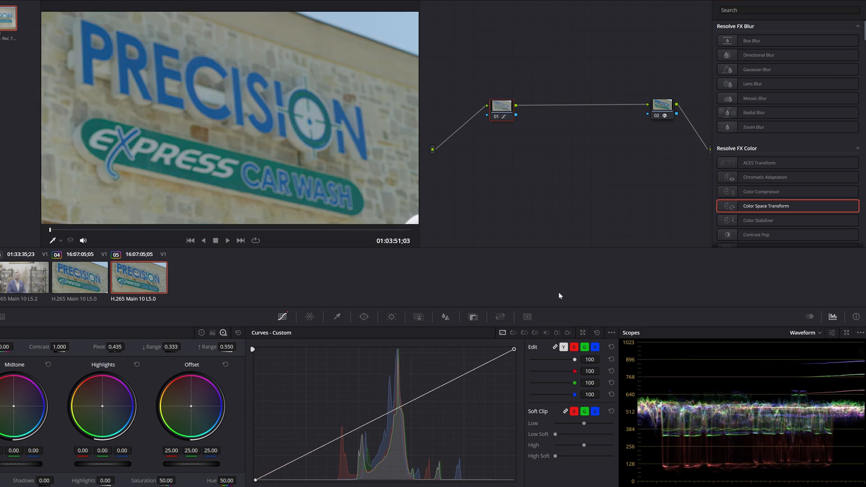
pyautogui.moveTo(438, 381)
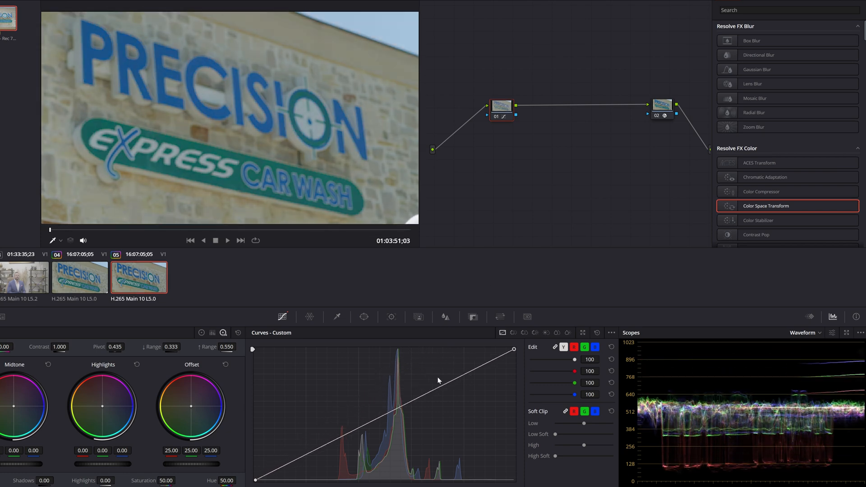
# Step: Sample the blue sign letters on Hue vs Lum, try darkening and brightening them, then reset the curve flat
pyautogui.moveTo(503, 352); pyautogui.dragTo(470, 351)
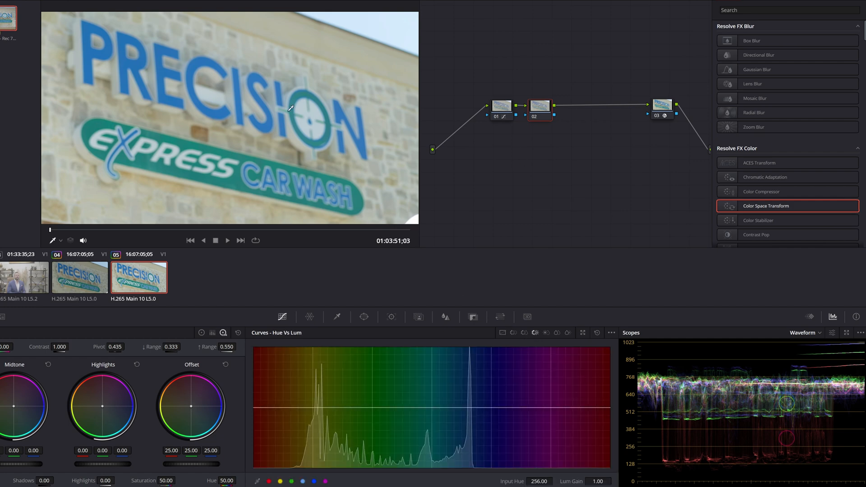
pyautogui.click(457, 407)
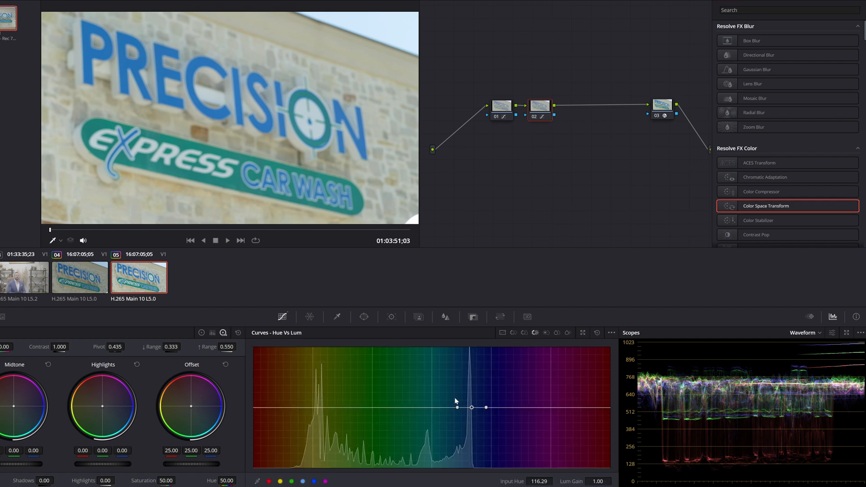
pyautogui.moveTo(456, 408); pyautogui.dragTo(472, 417)
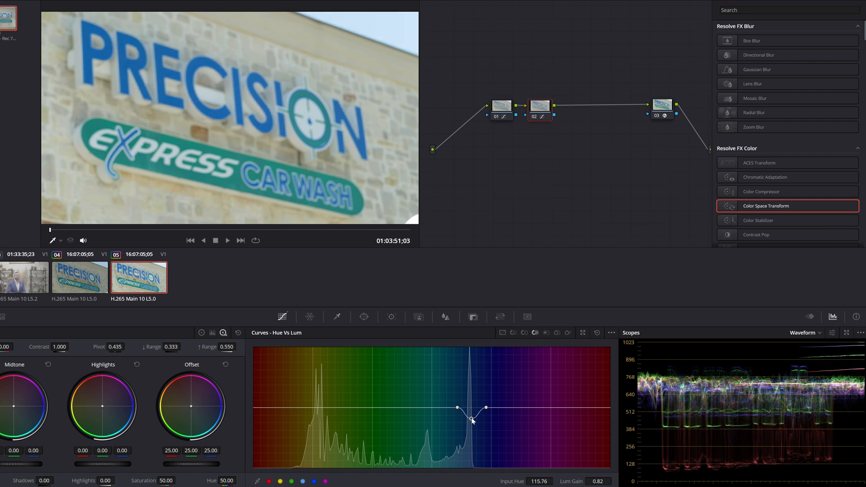
pyautogui.moveTo(457, 409); pyautogui.dragTo(467, 407)
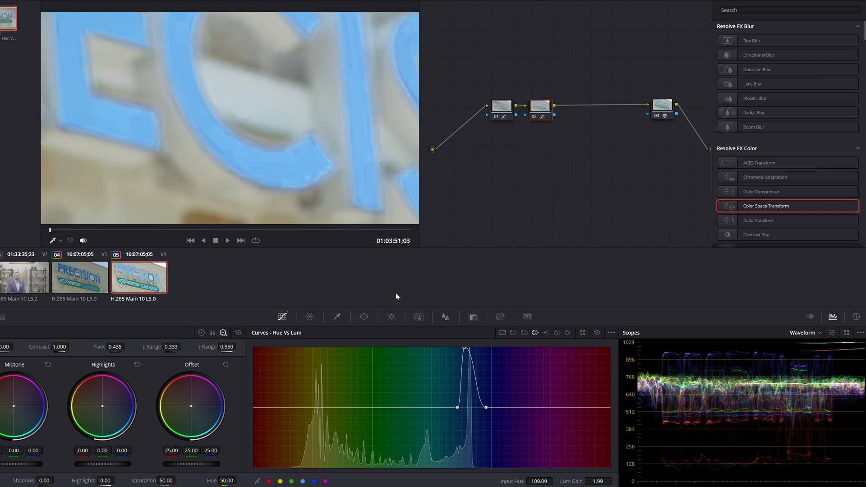
pyautogui.moveTo(464, 349); pyautogui.dragTo(485, 407)
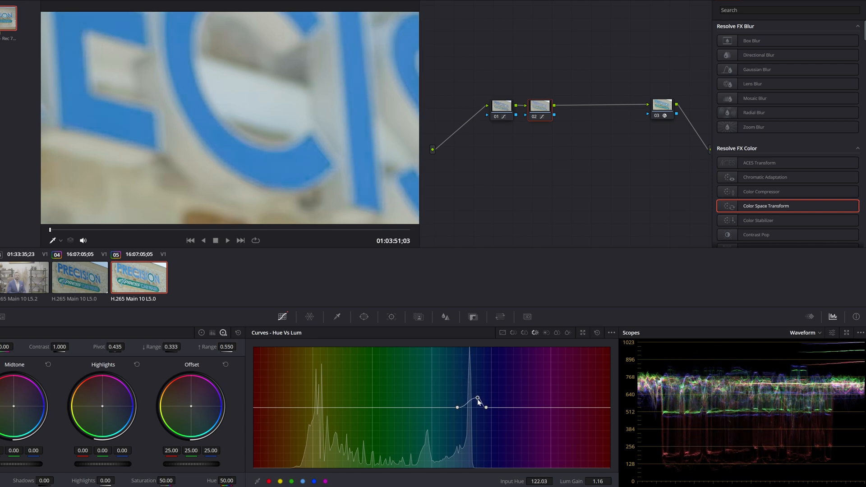
pyautogui.click(500, 105)
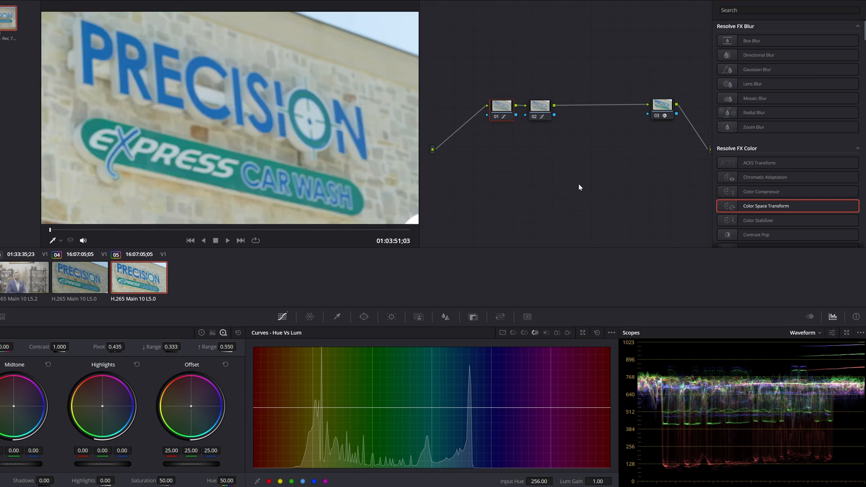
pyautogui.moveTo(532, 277)
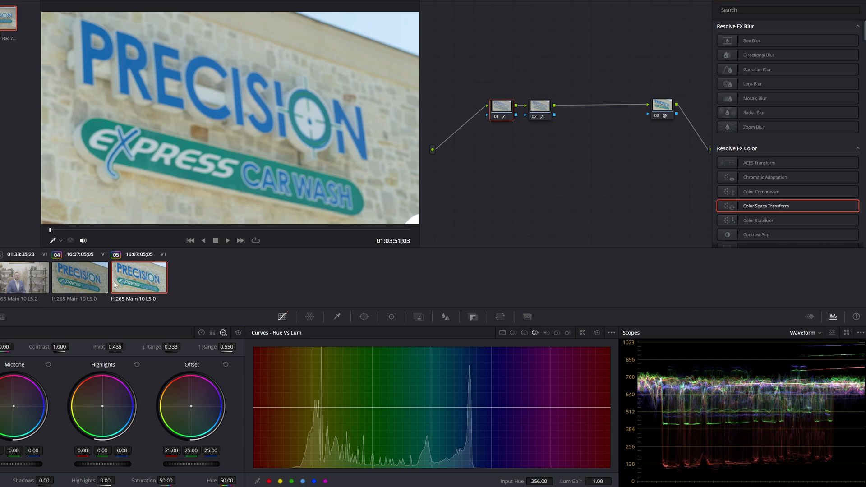
pyautogui.moveTo(99, 283)
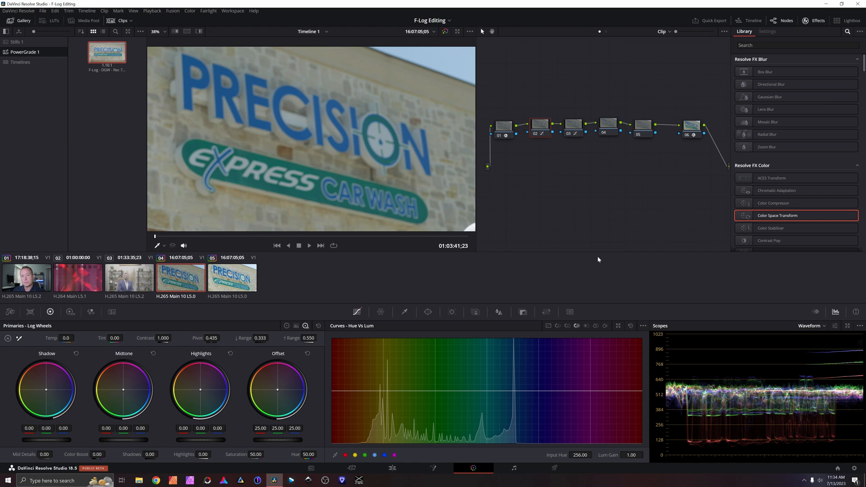
pyautogui.moveTo(489, 207)
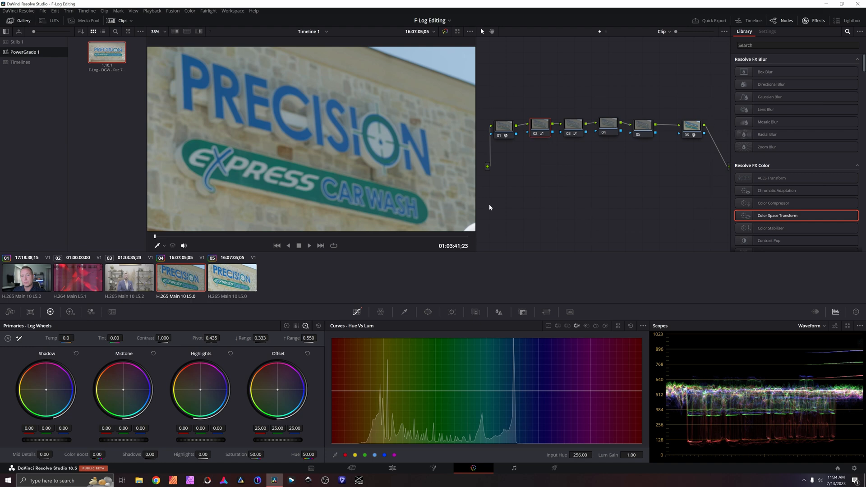
pyautogui.moveTo(505, 235)
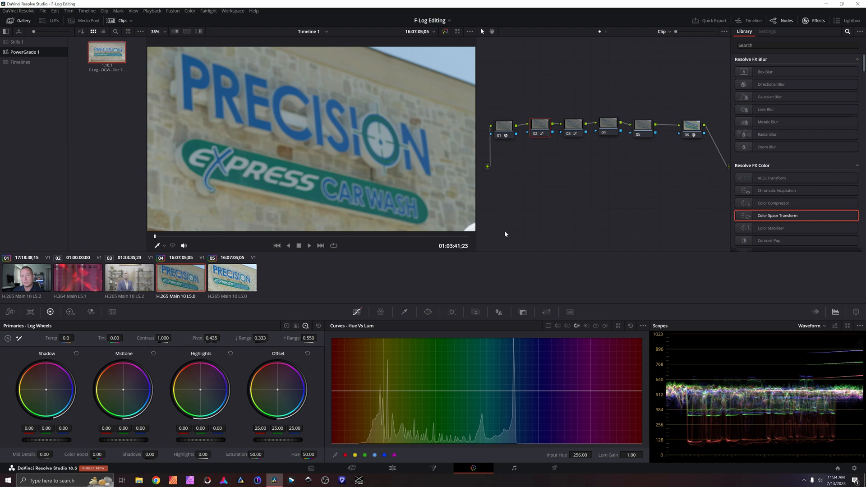
pyautogui.moveTo(518, 235)
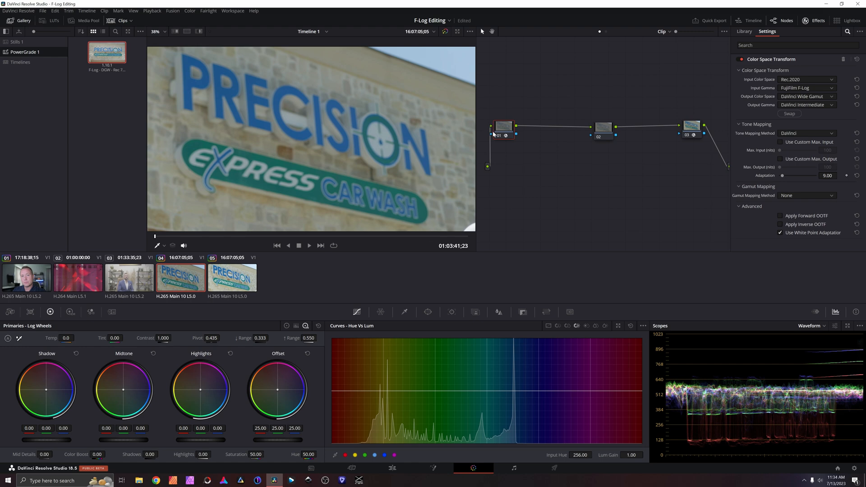
pyautogui.moveTo(611, 132)
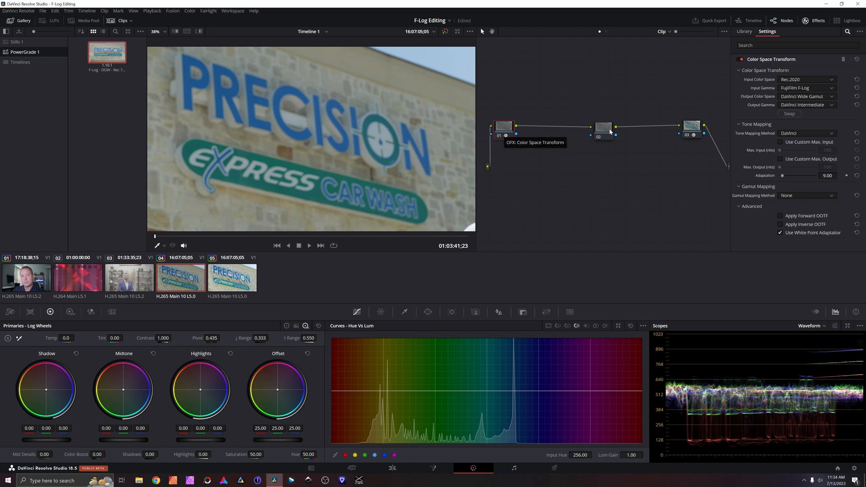
# Step: Check the empty middle node and the Rec.709 Gamma 2.4 output transform on node 03
pyautogui.click(744, 32)
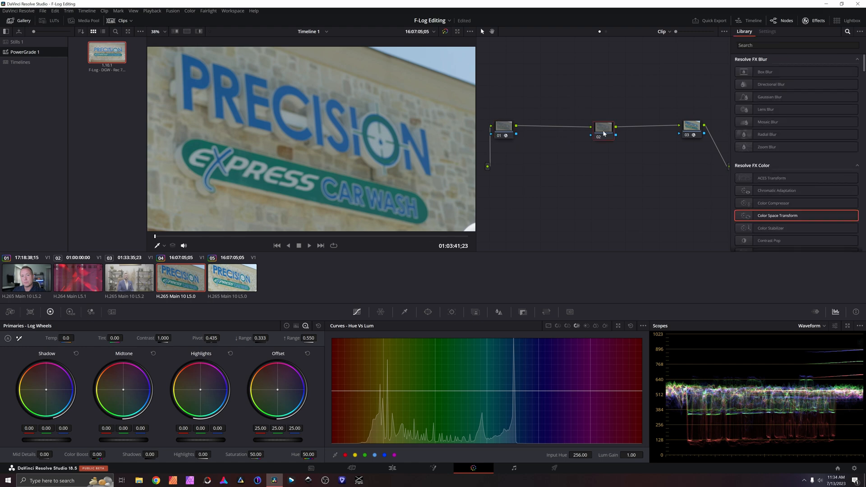
pyautogui.click(692, 126)
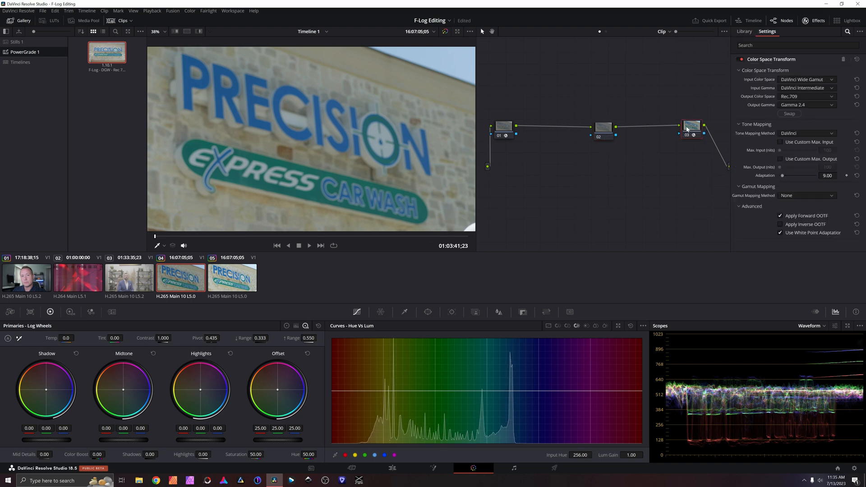
pyautogui.moveTo(671, 164)
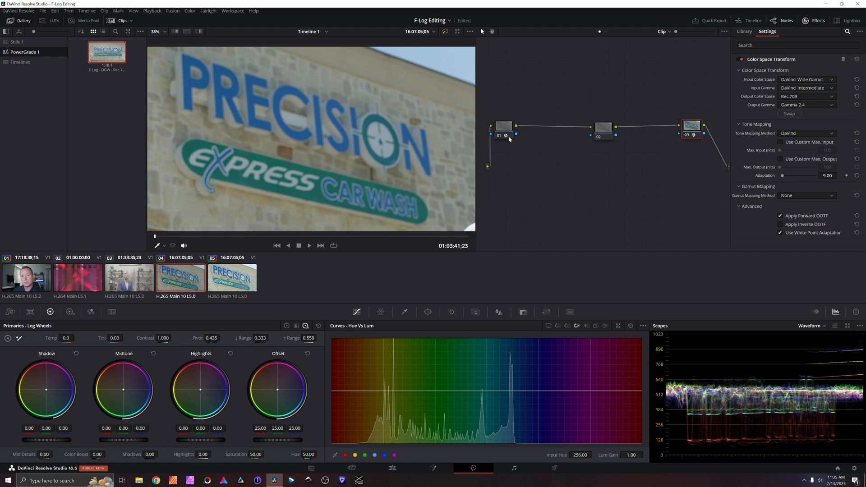
pyautogui.moveTo(580, 156)
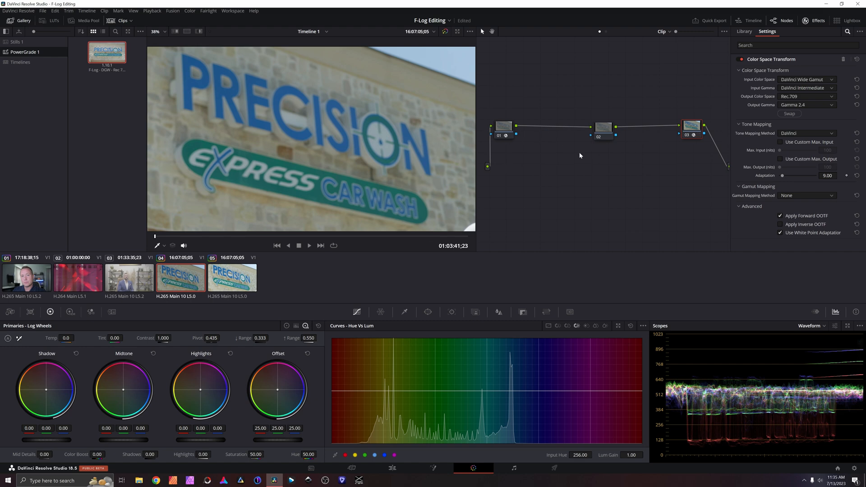
pyautogui.moveTo(600, 203)
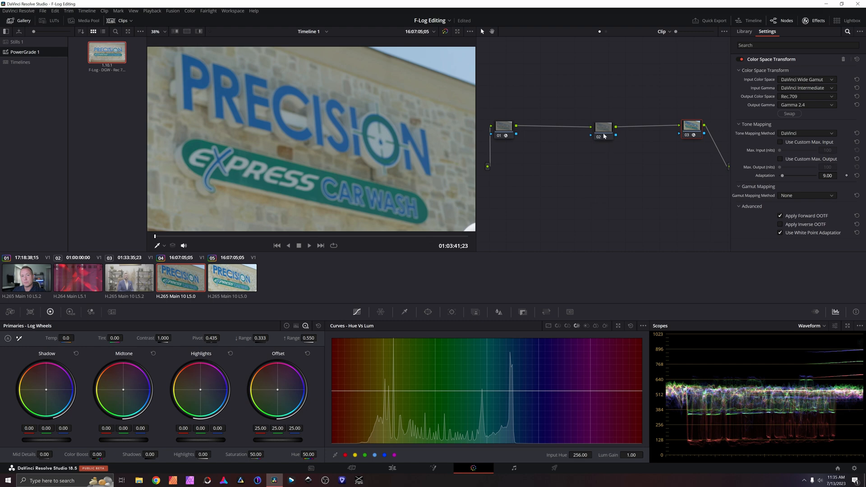
pyautogui.click(744, 30)
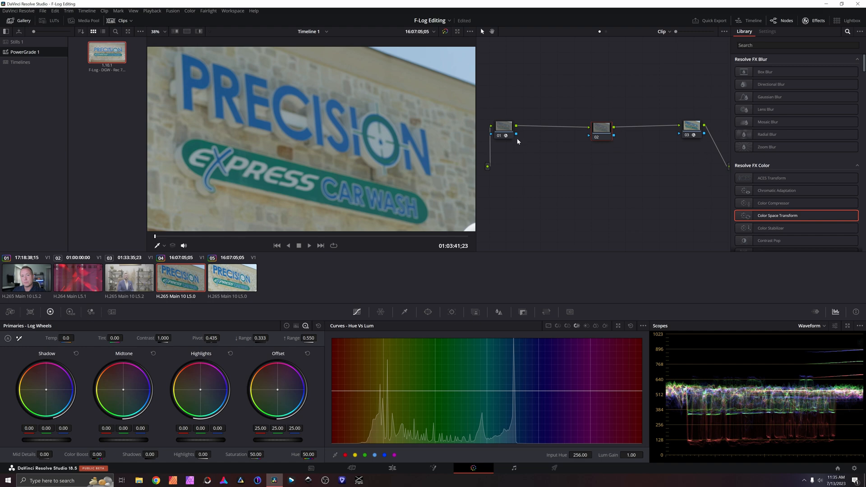
pyautogui.moveTo(660, 188)
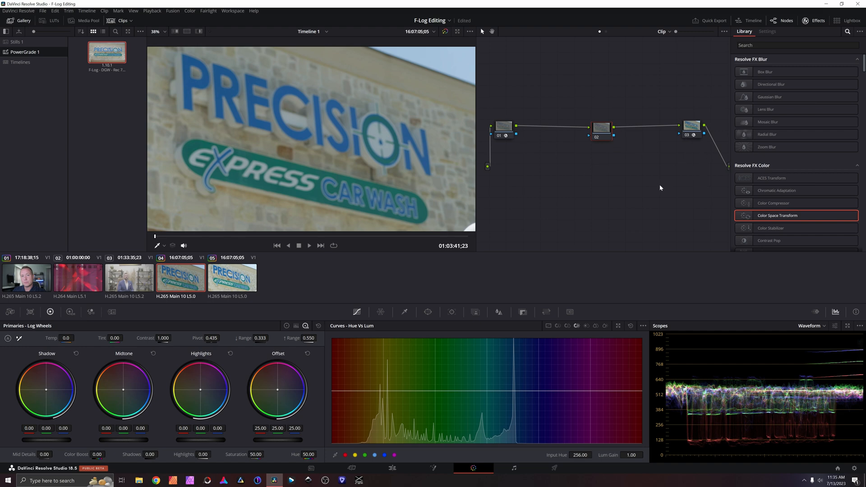
# Step: Grab a still of the Precision clip into the gallery and select it beside the F-Log PowerGrade
pyautogui.rightClick(346, 130)
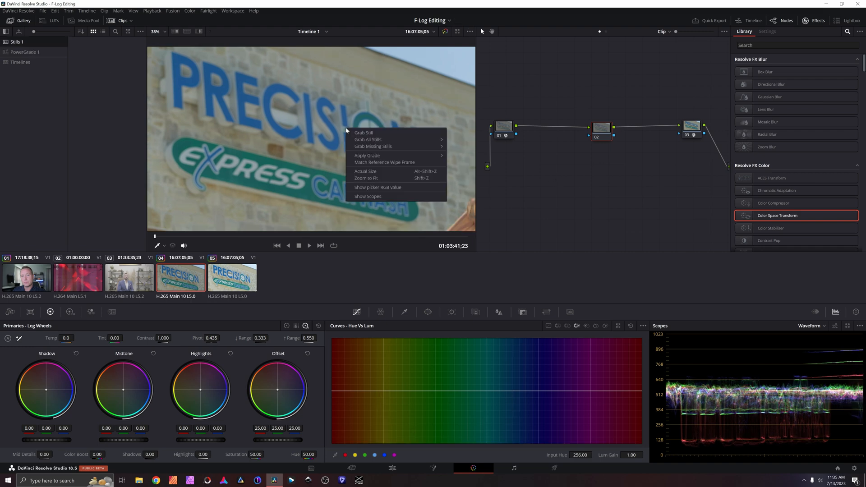
pyautogui.moveTo(373, 133)
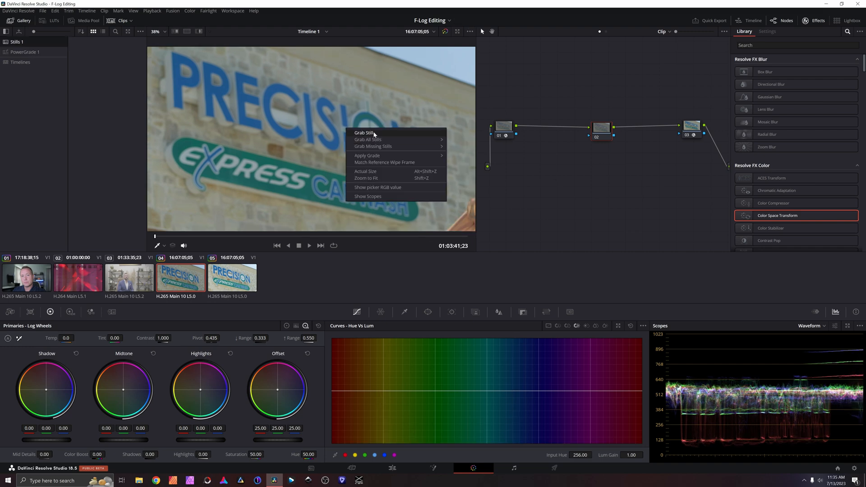
pyautogui.click(364, 133)
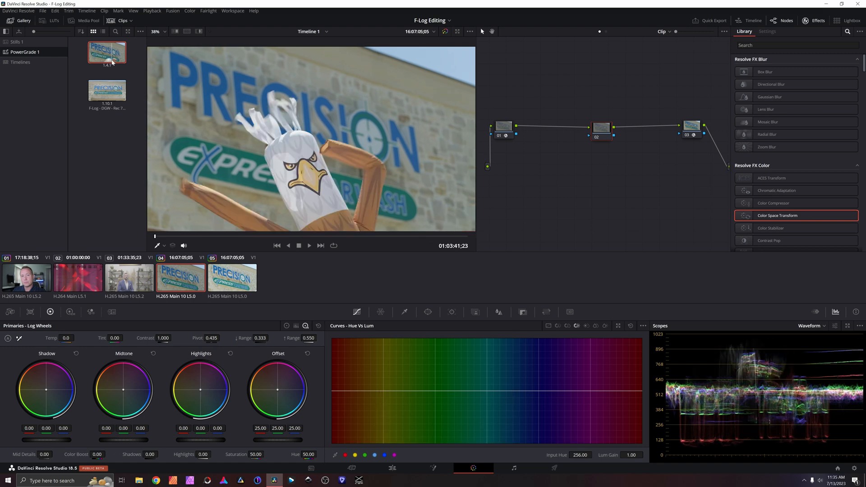
pyautogui.click(107, 90)
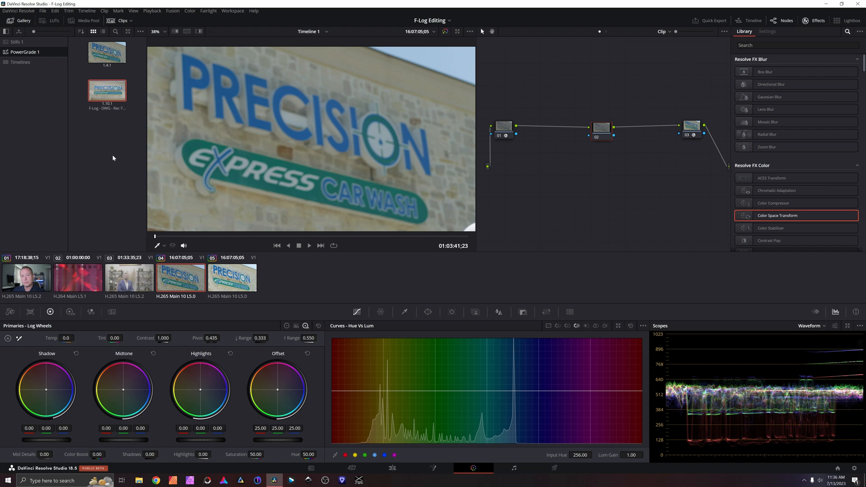
pyautogui.click(129, 277)
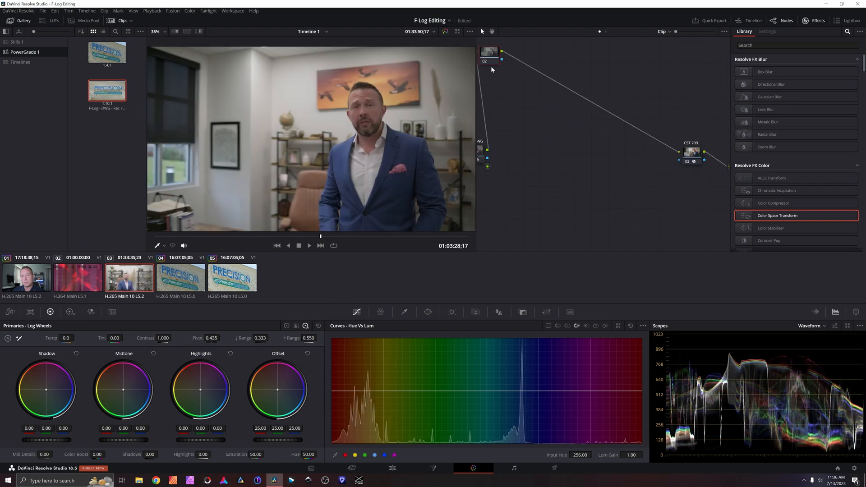
# Step: Bring clip 03's node tree into view and add a control point pulling the curve's lower tones
pyautogui.moveTo(489, 50); pyautogui.dragTo(604, 133)
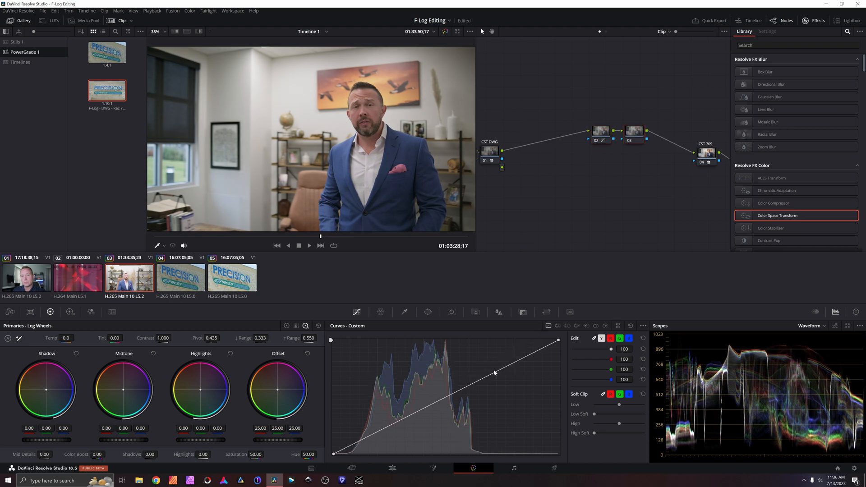
pyautogui.moveTo(495, 373); pyautogui.dragTo(398, 423)
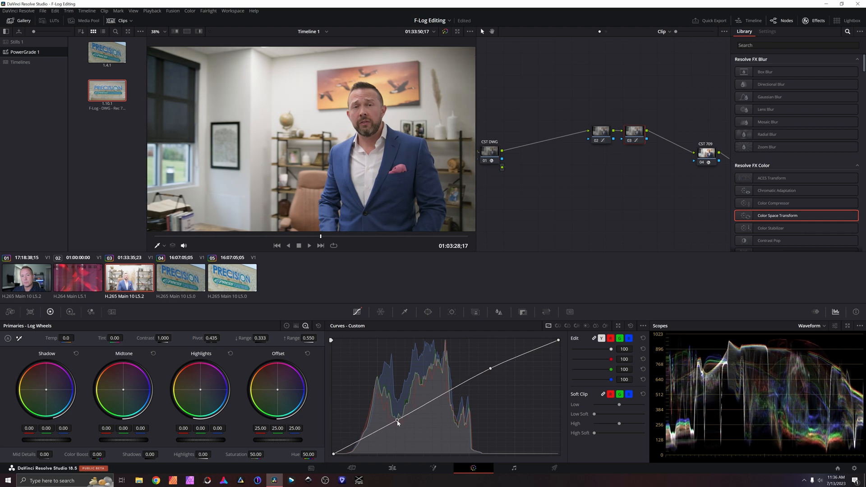
pyautogui.moveTo(398, 420); pyautogui.dragTo(397, 423)
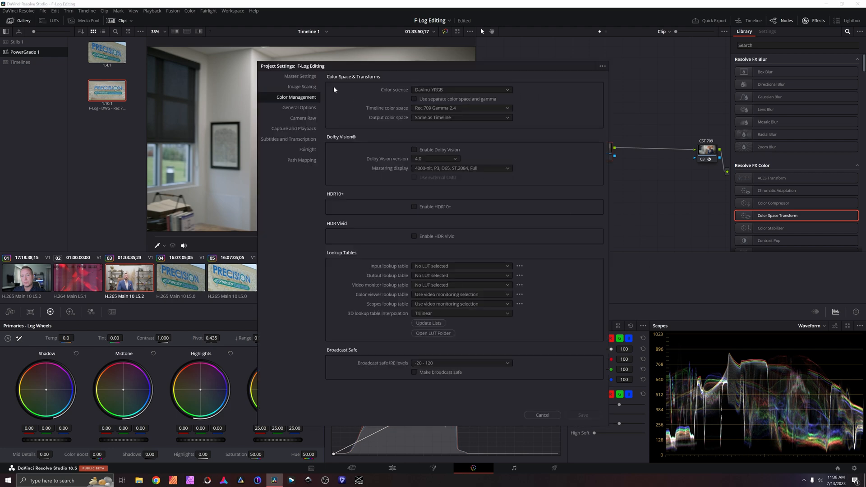
pyautogui.moveTo(529, 104)
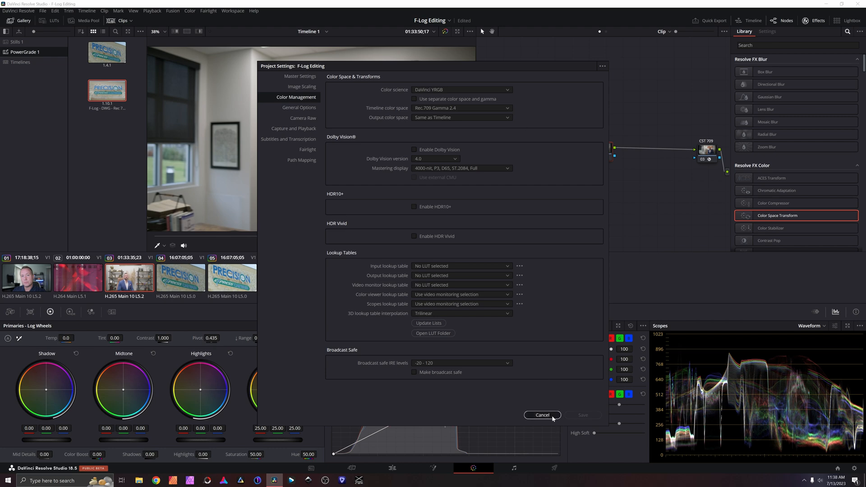
# Step: Cancel out of Color Management and select the CST node converting Wide Gamut to Rec.709 Gamma 2.4
pyautogui.click(542, 415)
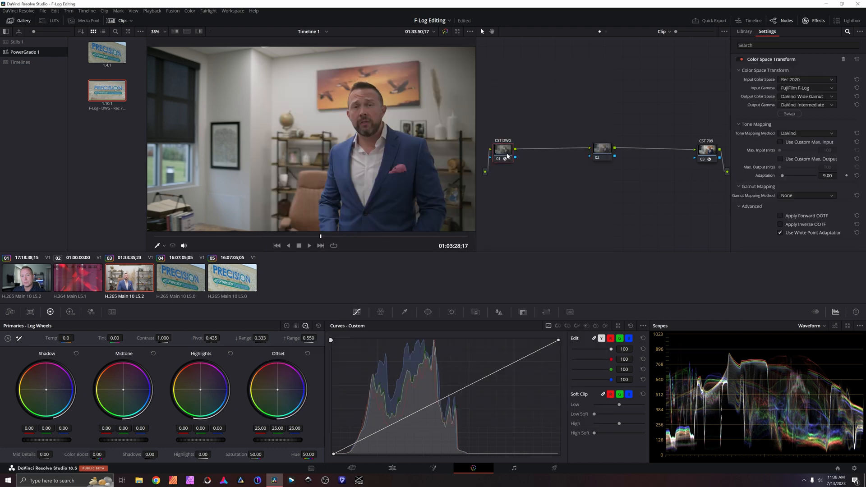
pyautogui.click(706, 149)
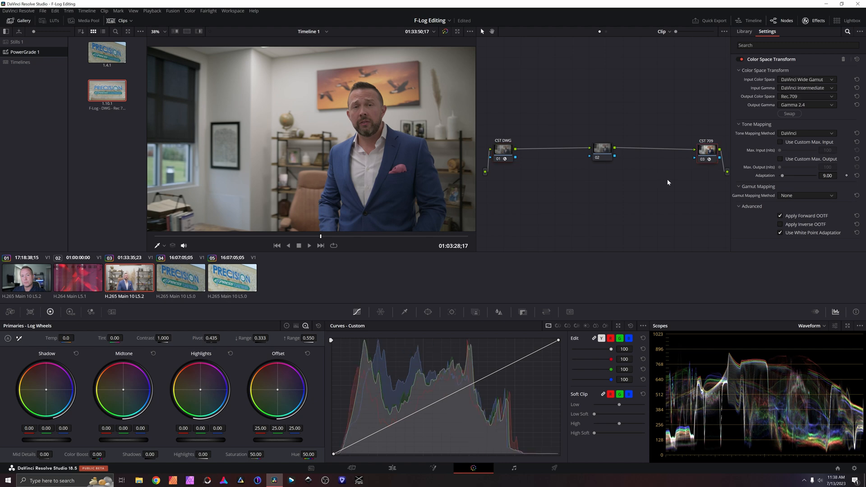
pyautogui.moveTo(594, 188)
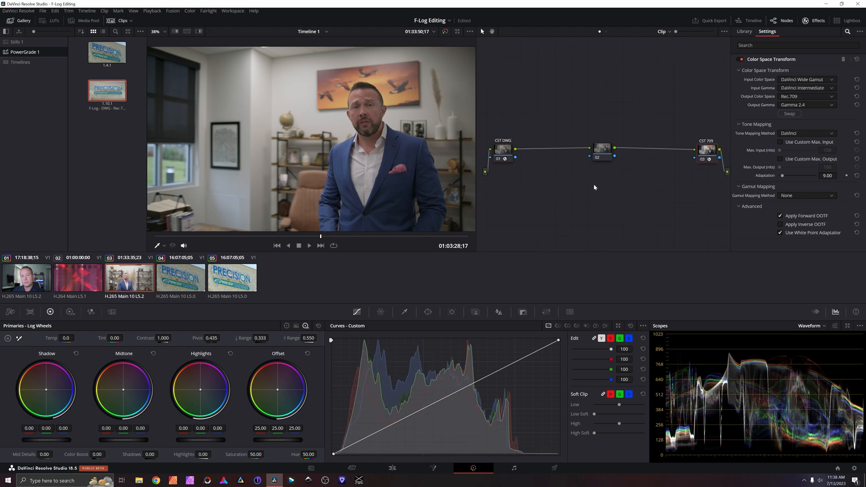